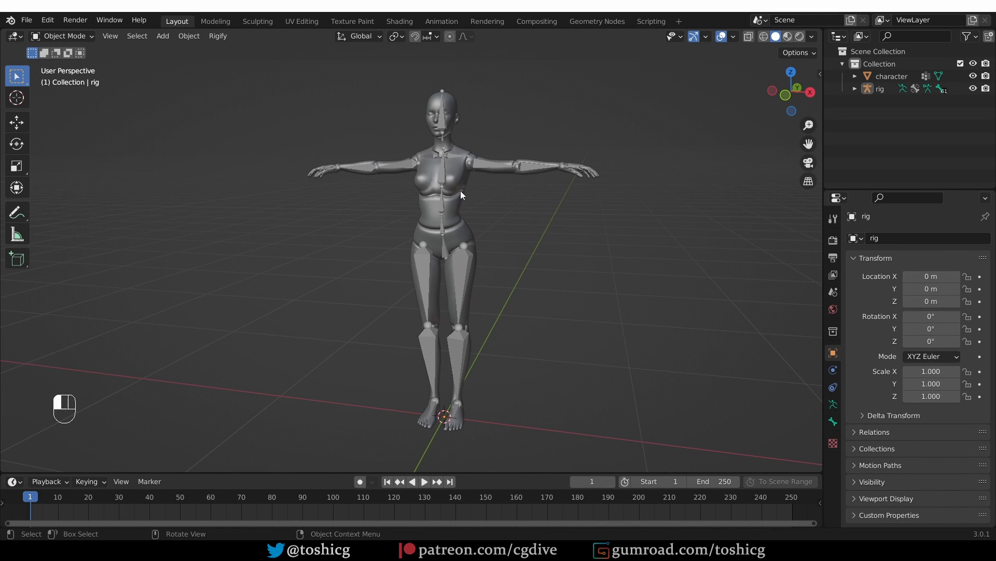
Parent the character to the rig with Armature Deform automatic weights, then select the rig.
{"action": "left_click", "coordinate": [879, 88]}
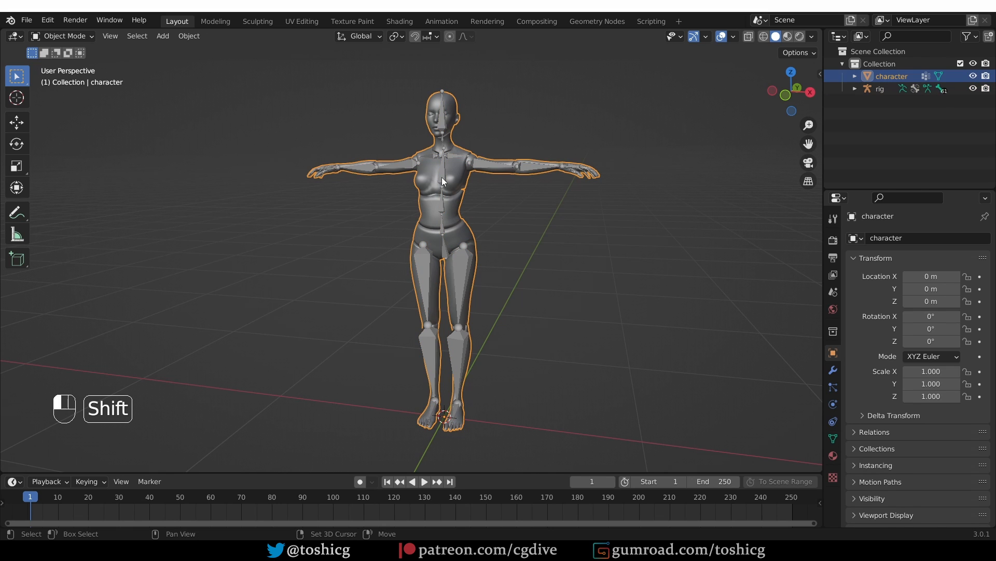
{"action": "left_click", "coordinate": [879, 88]}
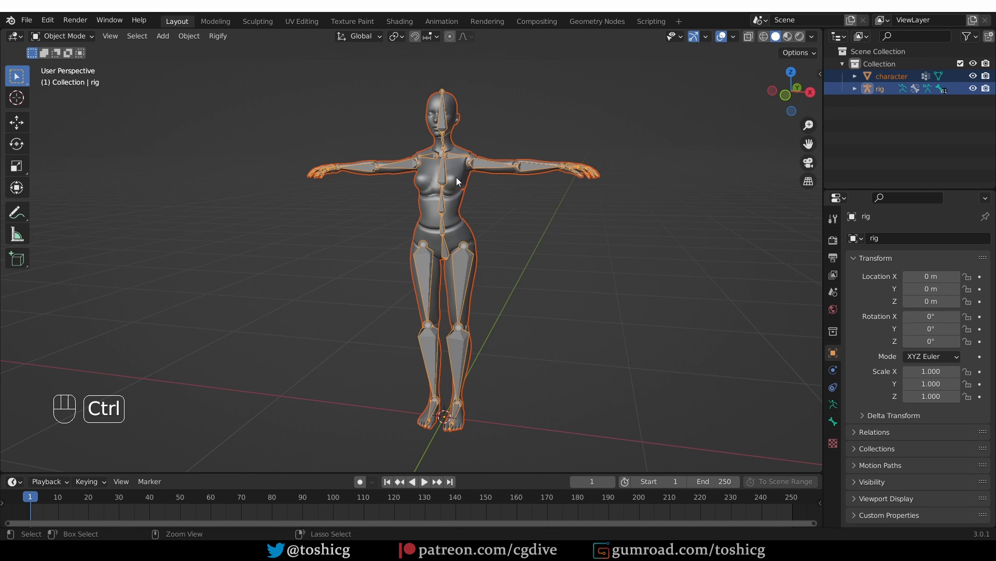
{"action": "key", "text": "ctrl+p"}
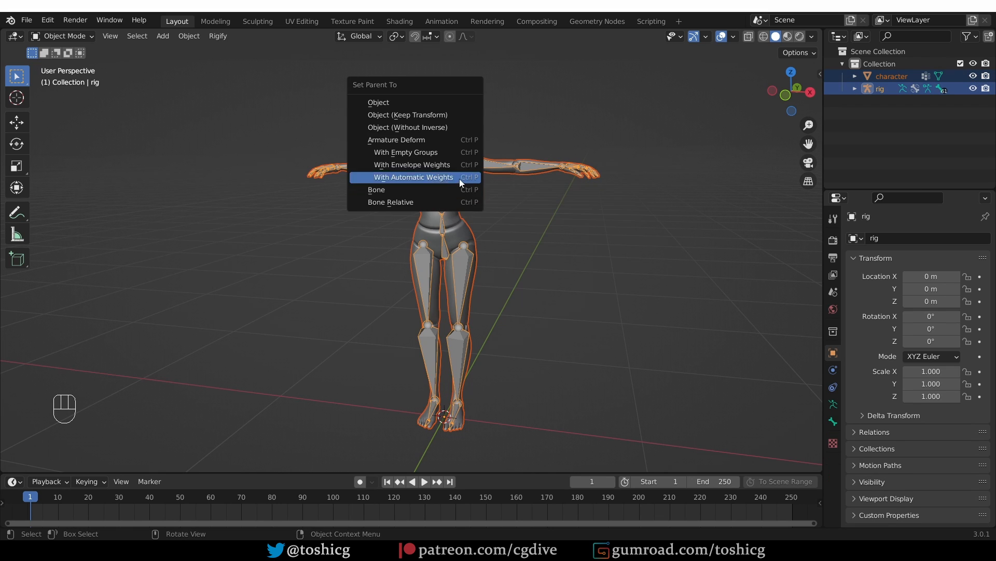
{"action": "mouse_move", "coordinate": [443, 179]}
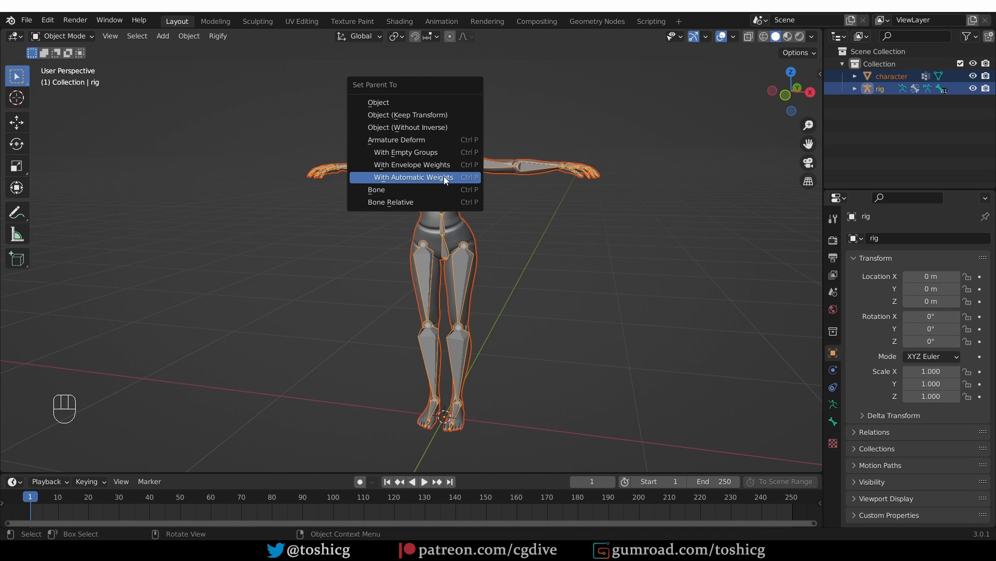
{"action": "left_click", "coordinate": [412, 176]}
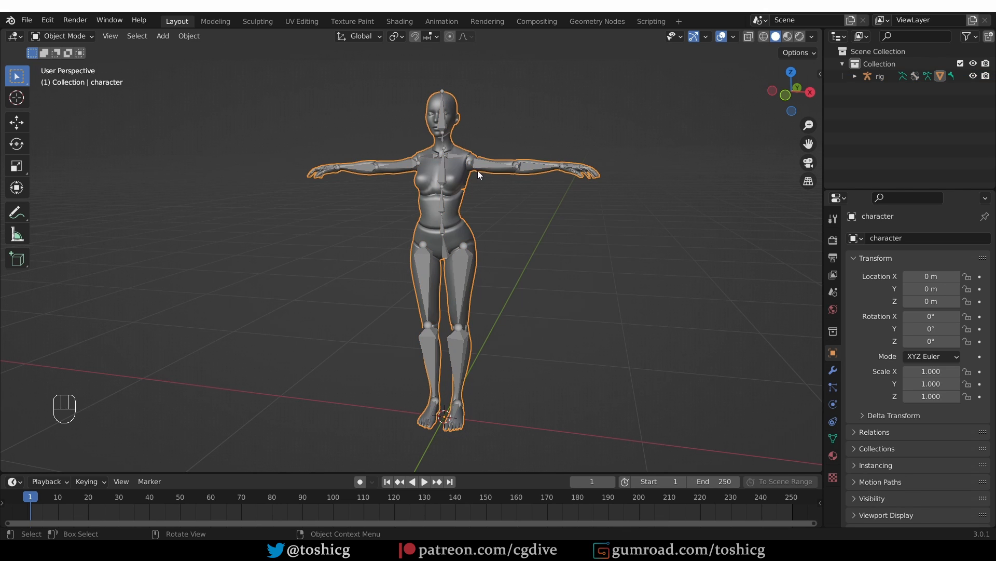
{"action": "left_click", "coordinate": [63, 35]}
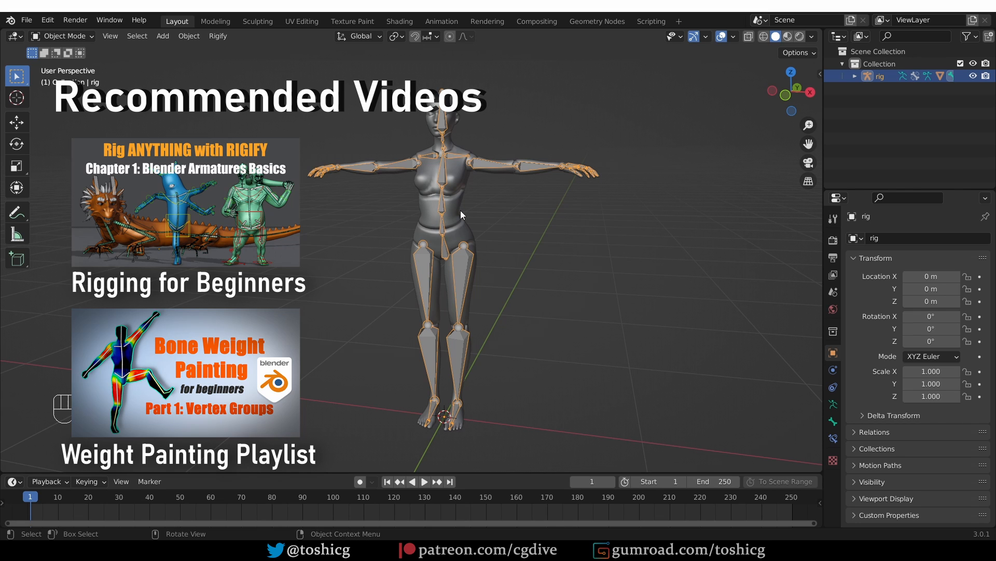
Review the Set Parent To armature options again, then dismiss the menu.
{"action": "key", "text": "ctrl+p"}
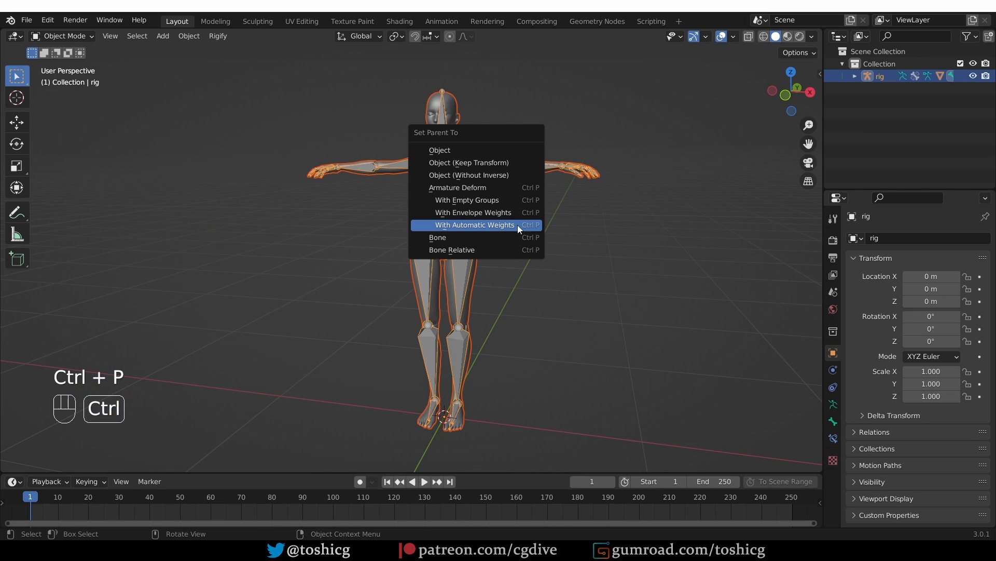
{"action": "mouse_move", "coordinate": [456, 187]}
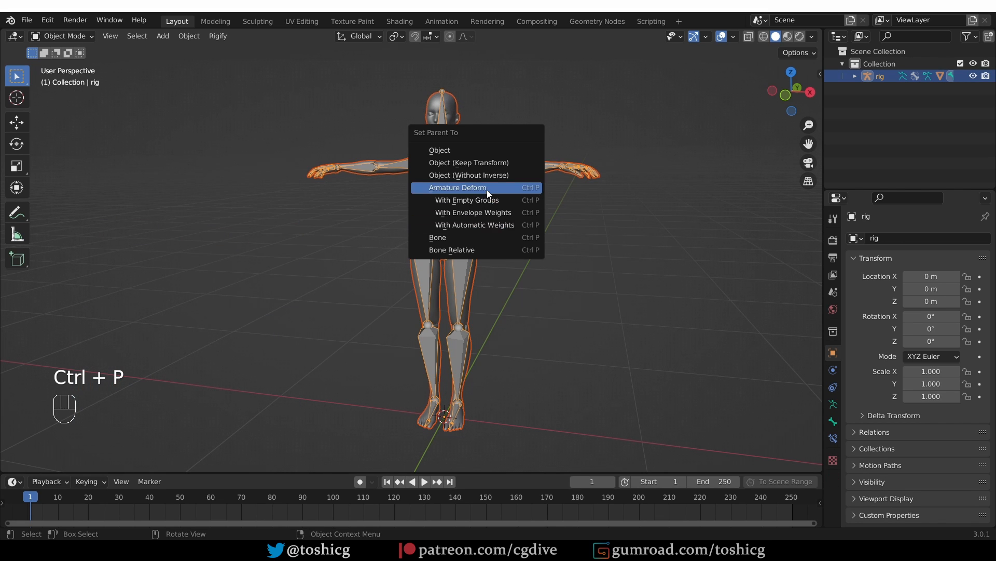
{"action": "mouse_move", "coordinate": [473, 212]}
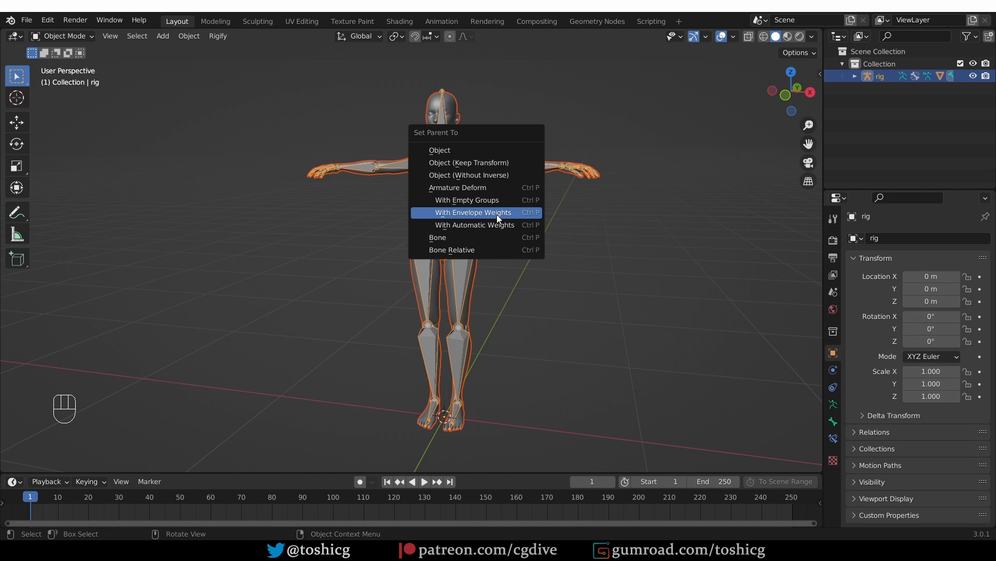
{"action": "mouse_move", "coordinate": [476, 200]}
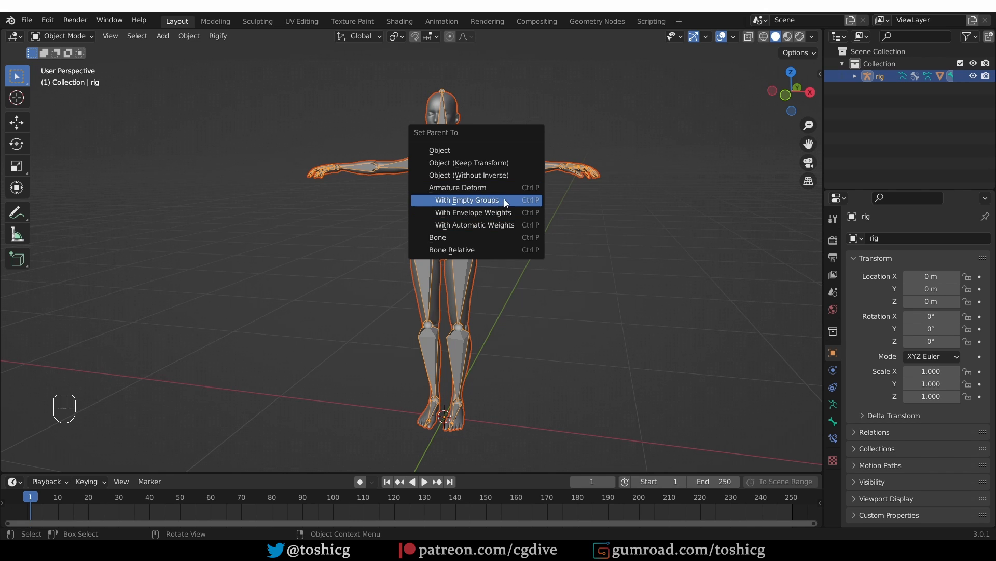
{"action": "mouse_move", "coordinate": [457, 187]}
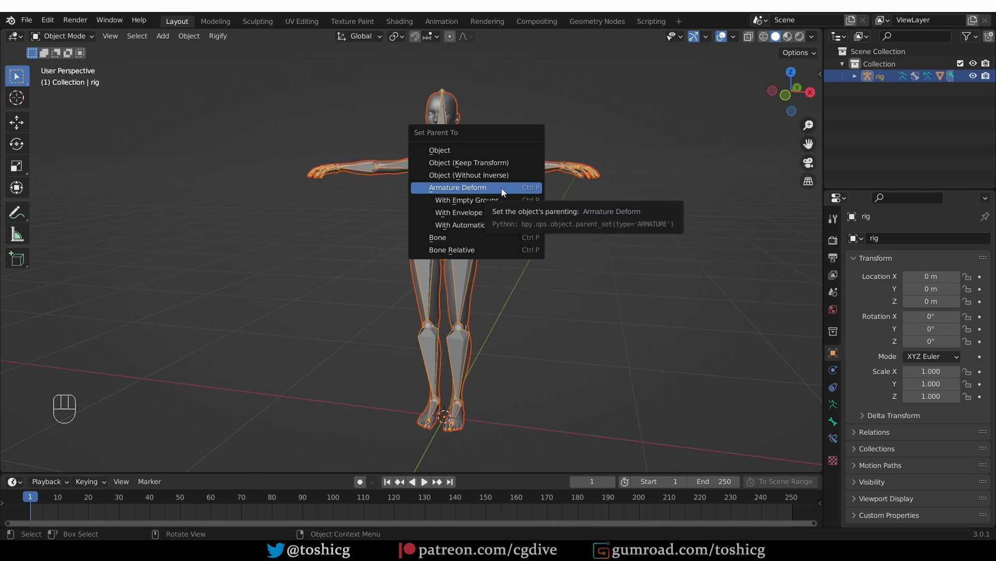
{"action": "left_click", "coordinate": [456, 187]}
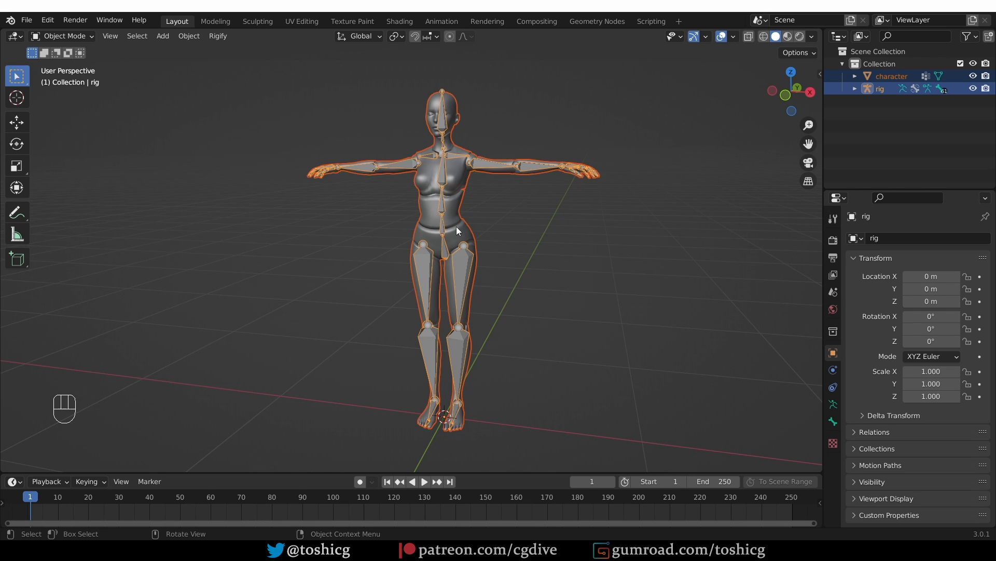
Select only the character mesh and inspect its modifier and object data properties.
{"action": "left_click", "coordinate": [890, 77]}
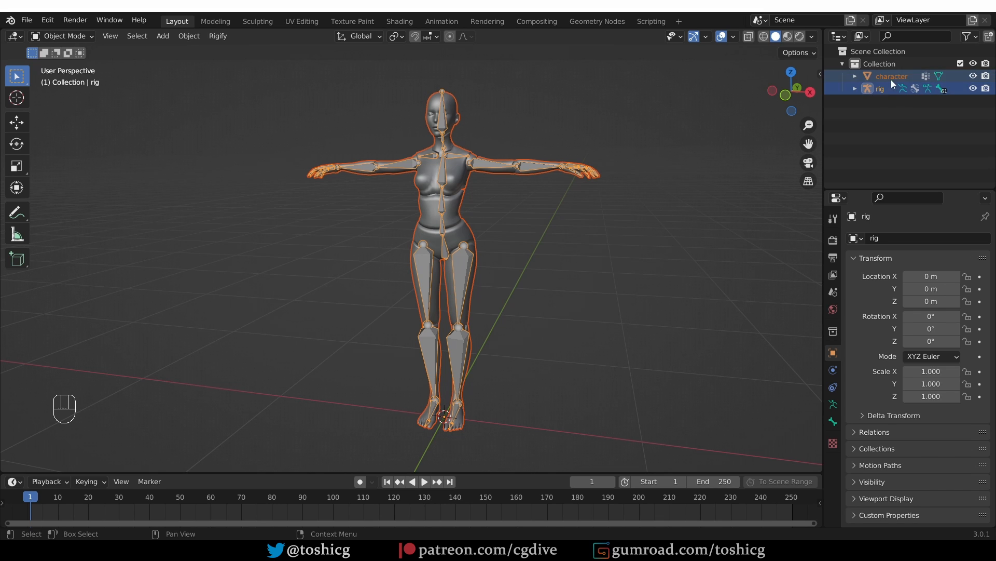
{"action": "left_click", "coordinate": [890, 76]}
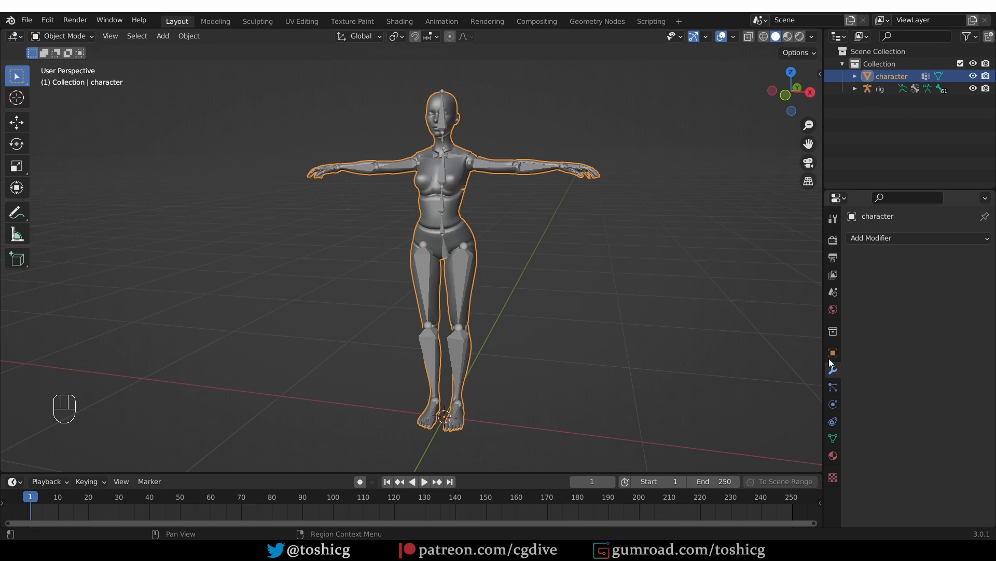
{"action": "left_click", "coordinate": [833, 369]}
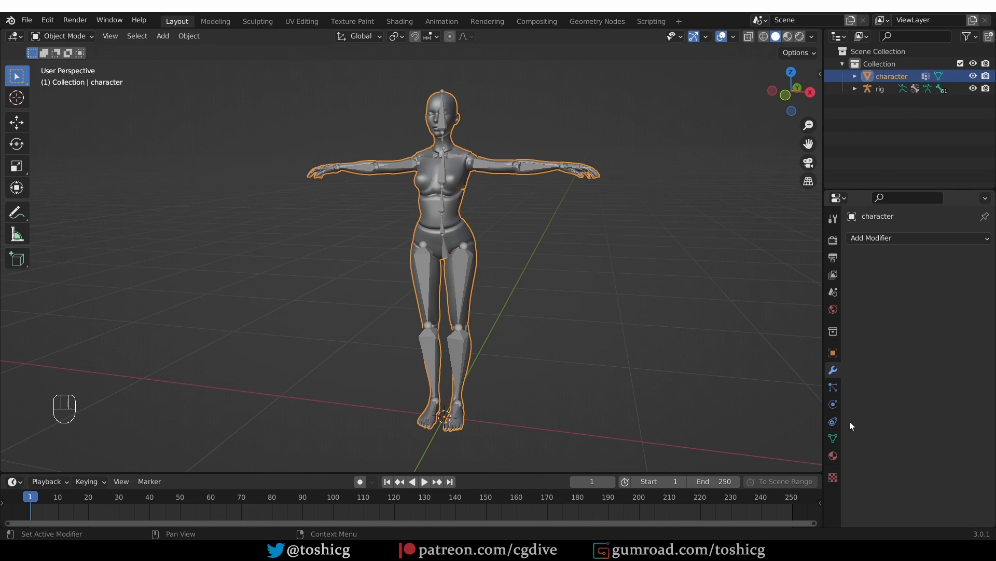
{"action": "left_click", "coordinate": [832, 438]}
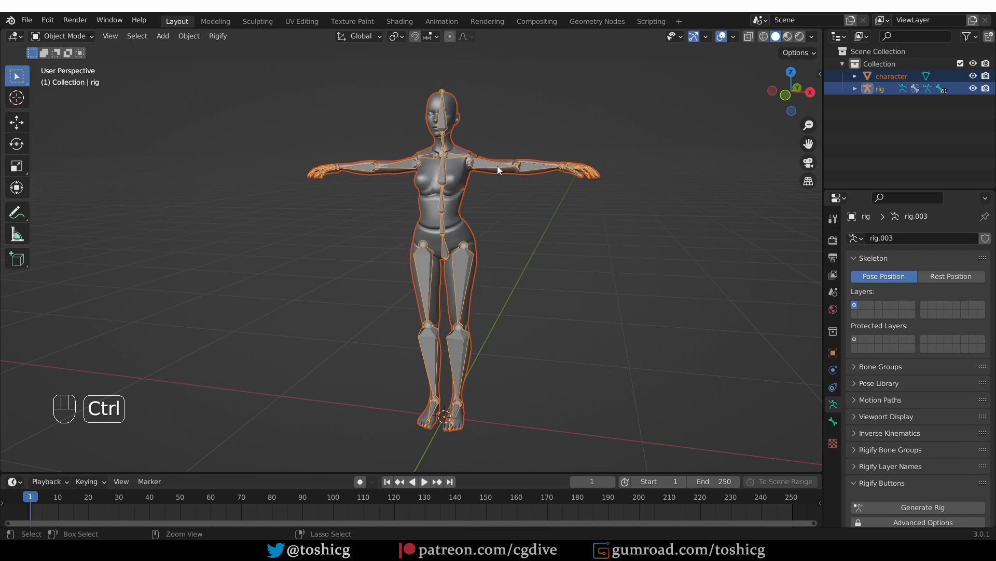
Parent the mesh with automatic weights, expand the rig's contents, then undo.
{"action": "key", "text": "ctrl+p"}
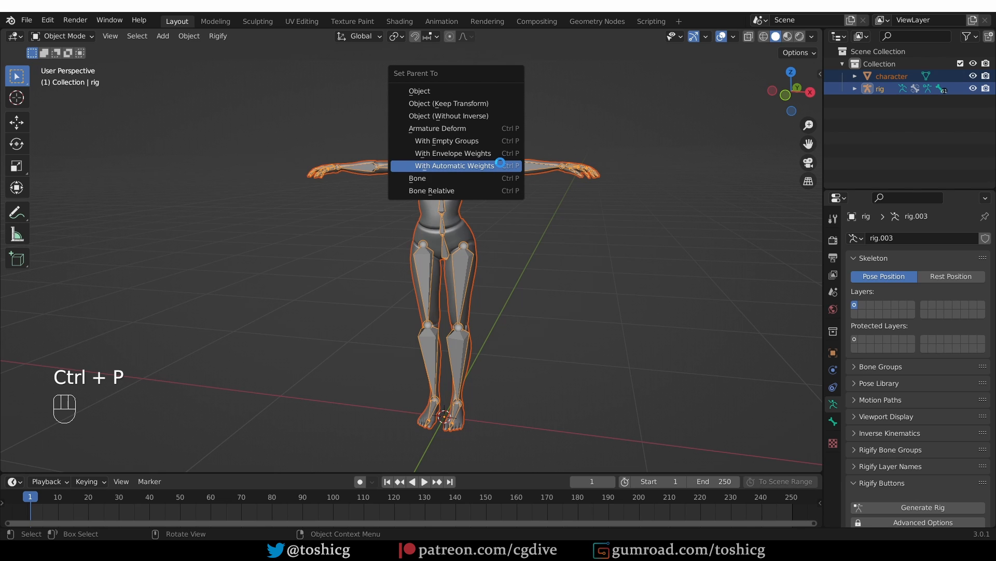
{"action": "left_click", "coordinate": [452, 165]}
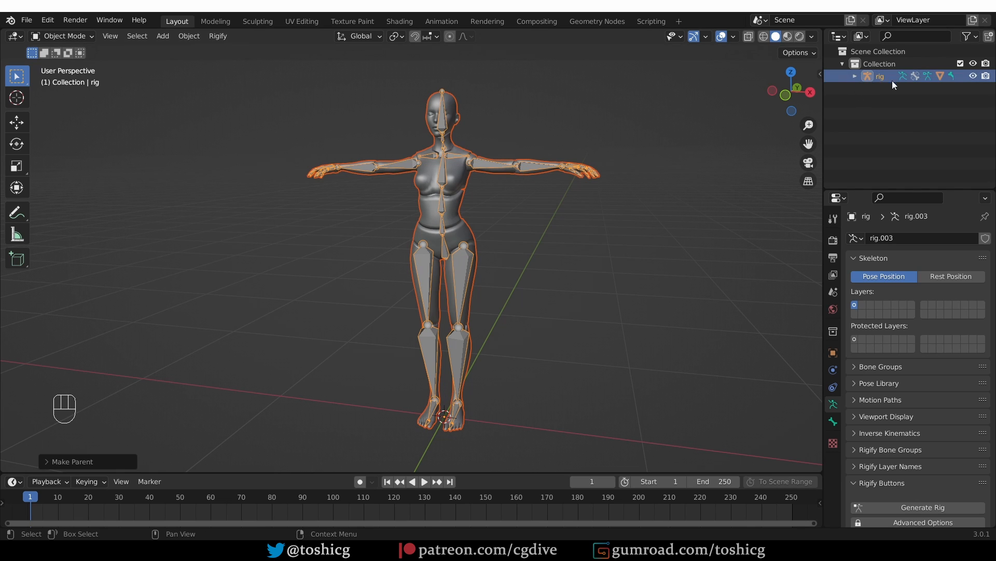
{"action": "left_click", "coordinate": [855, 75]}
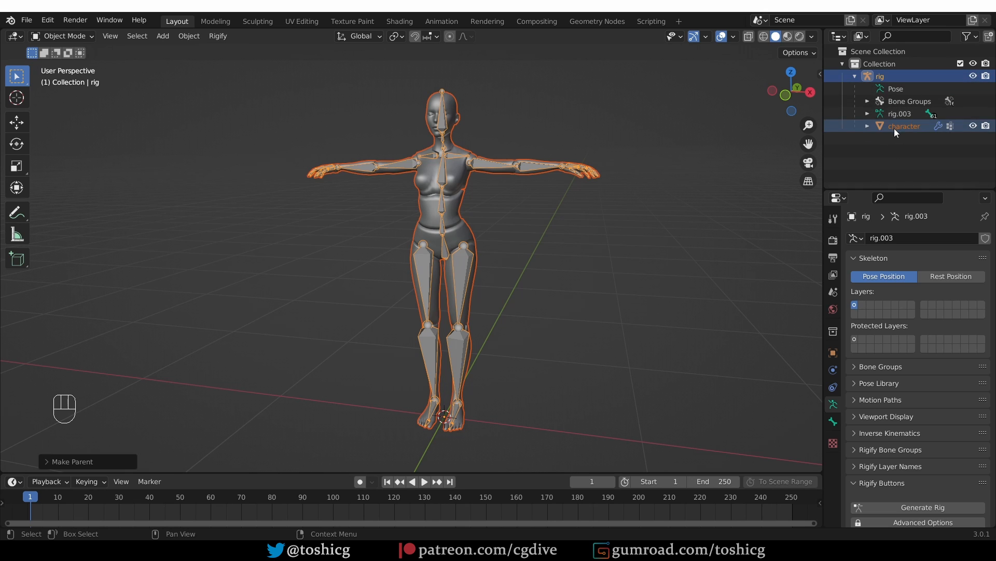
{"action": "key", "text": "ctrl+z"}
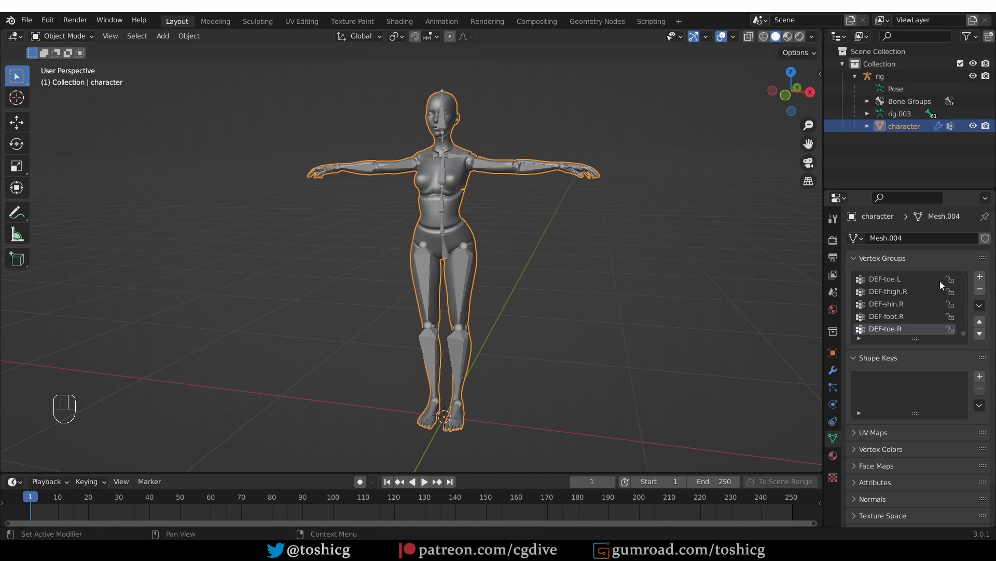
{"action": "mouse_move", "coordinate": [917, 363]}
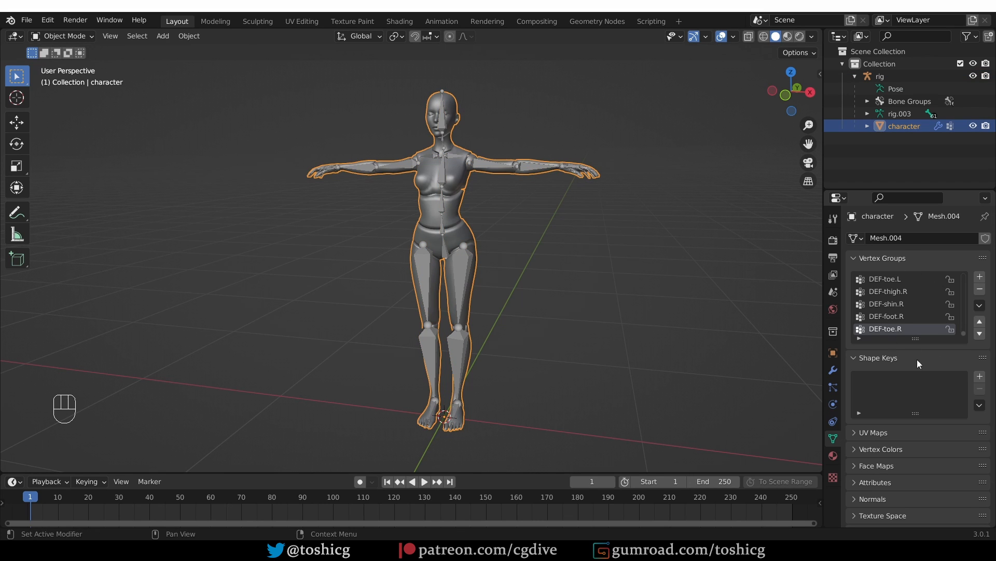
Make the character the active object and switch its interaction mode from the mode dropdown.
{"action": "left_click", "coordinate": [832, 371]}
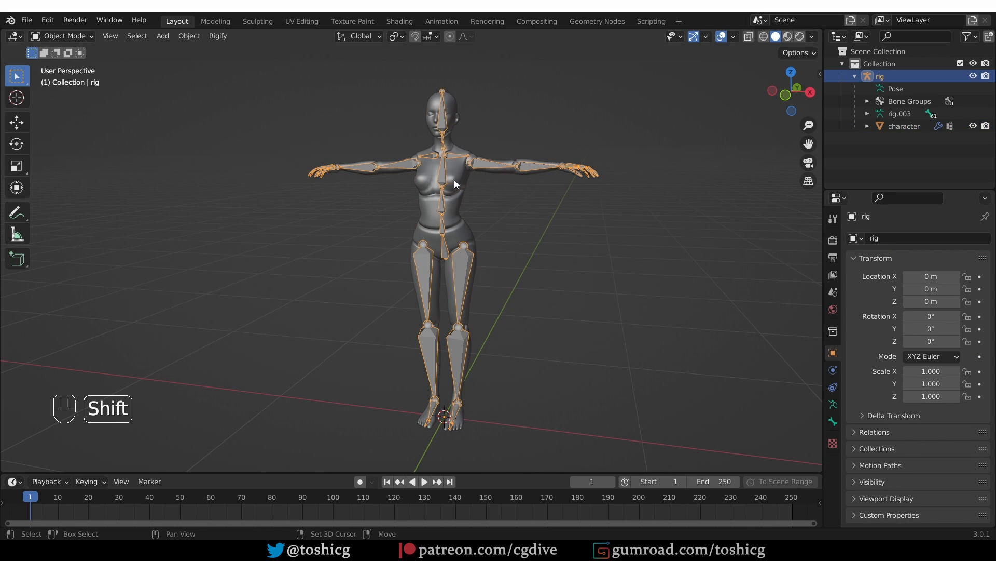
{"action": "left_click", "coordinate": [903, 125]}
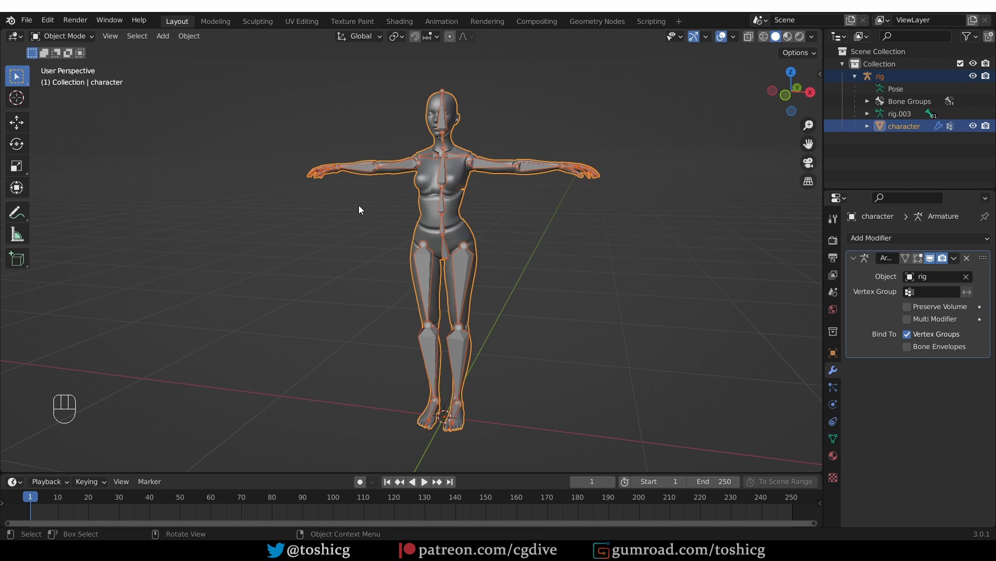
{"action": "left_click", "coordinate": [62, 36]}
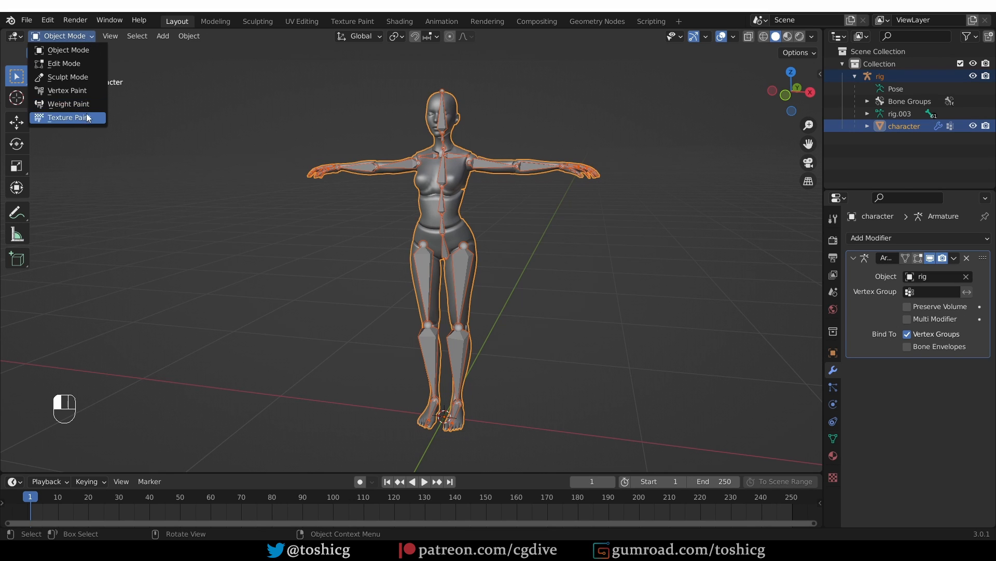
{"action": "left_click", "coordinate": [66, 103]}
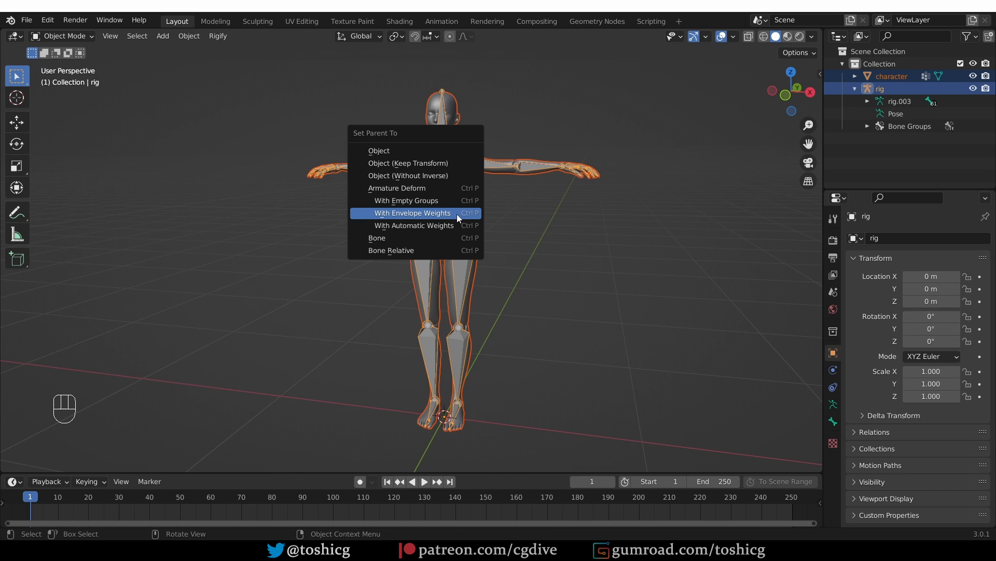
Parent the character with envelope weights and rotate the left upper arm to test deformation.
{"action": "left_click", "coordinate": [413, 213]}
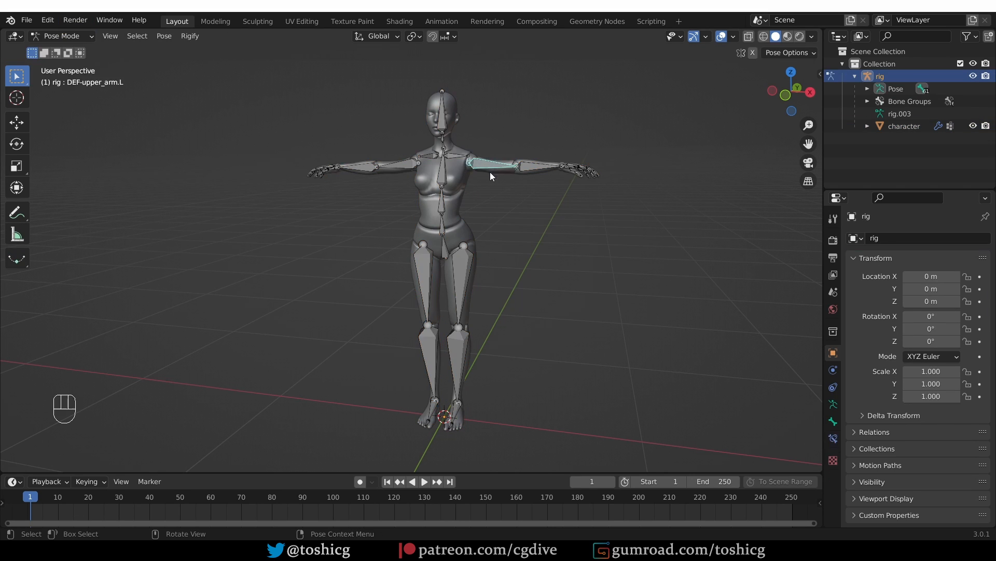
{"action": "key", "text": "r"}
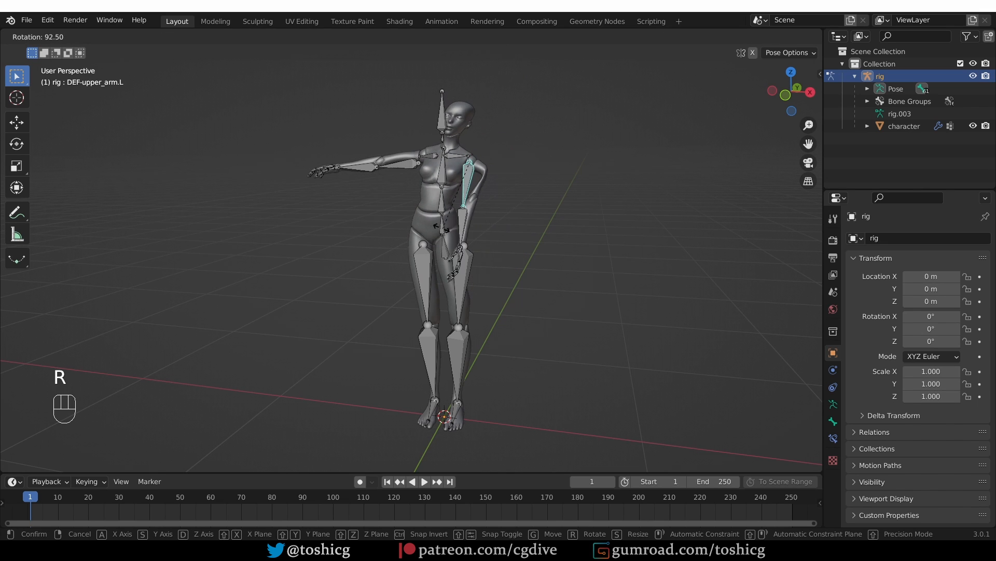
{"action": "mouse_move", "coordinate": [515, 139]}
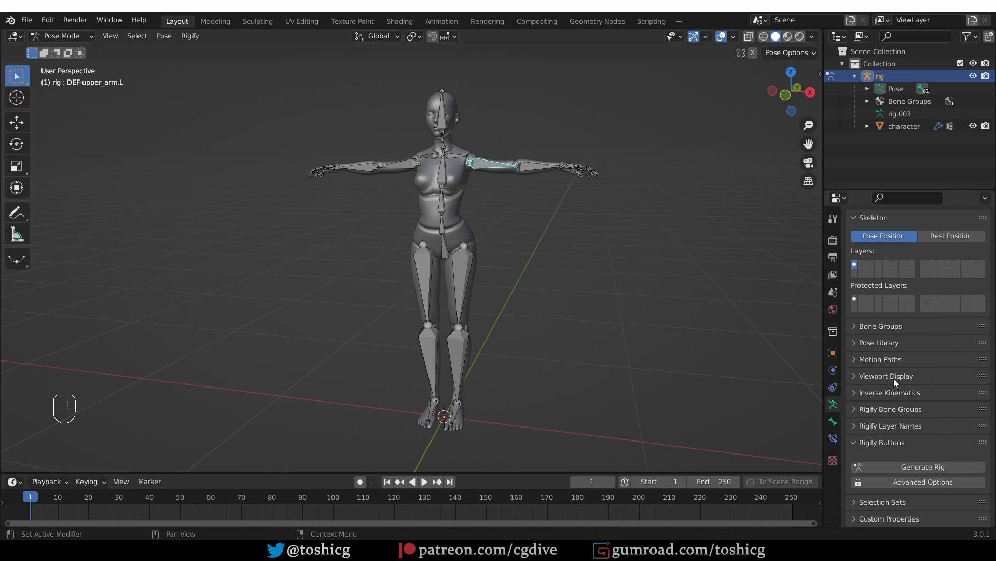
Display the rig's bones as envelopes and shrink the left upper-arm envelope's influence.
{"action": "left_click", "coordinate": [937, 394]}
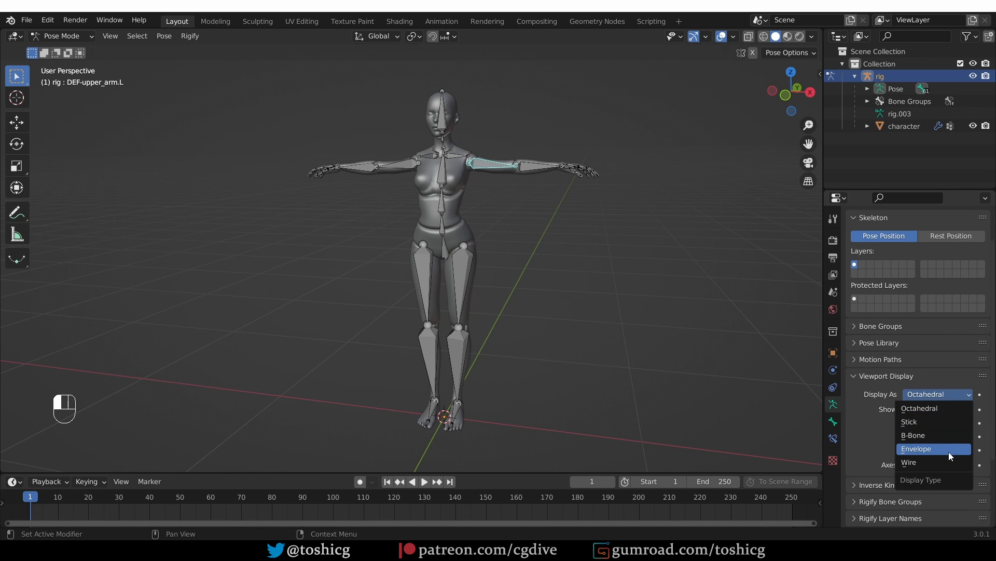
{"action": "left_click", "coordinate": [917, 448]}
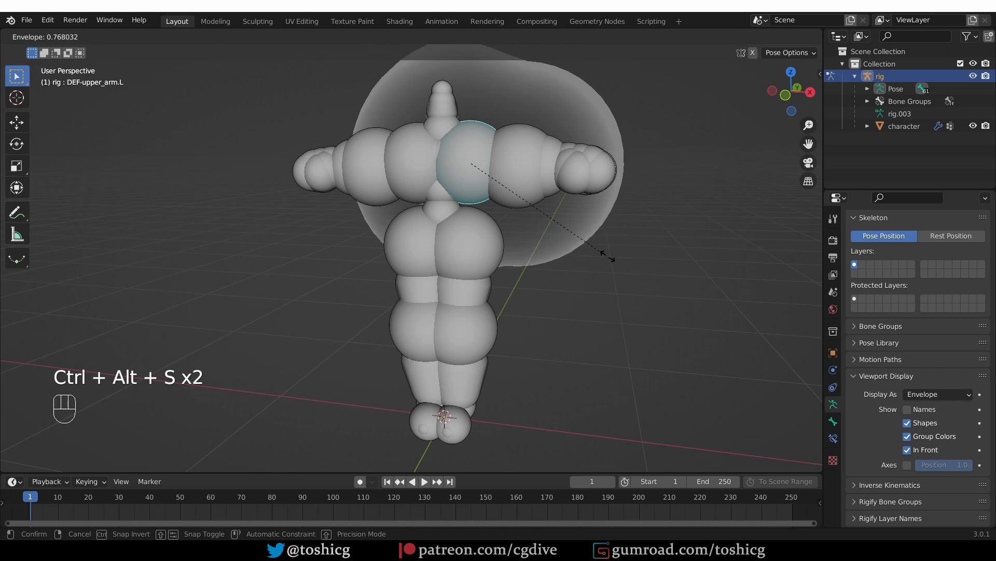
{"action": "left_click_drag", "start_coordinate": [607, 257], "coordinate": [502, 184]}
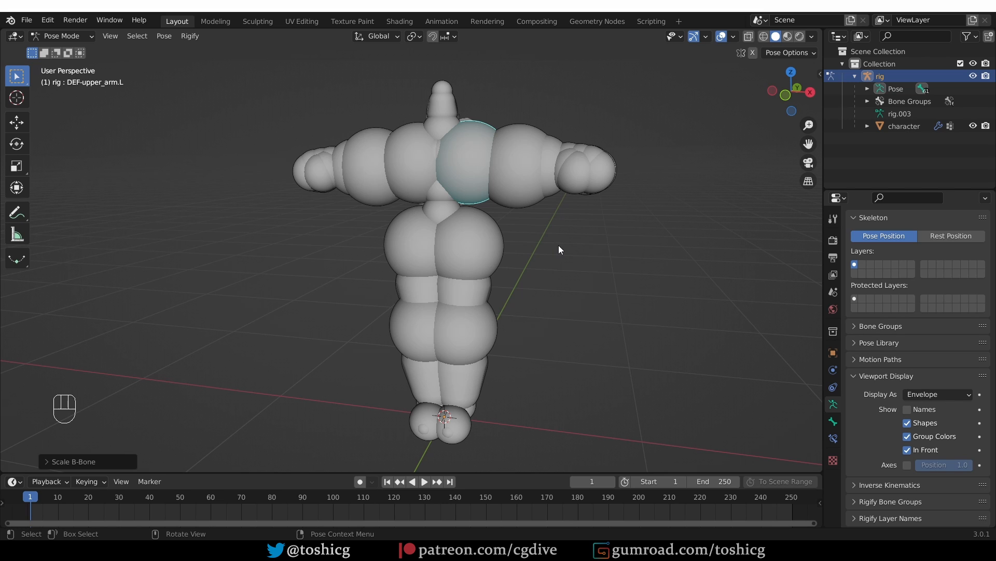
{"action": "mouse_move", "coordinate": [550, 213]}
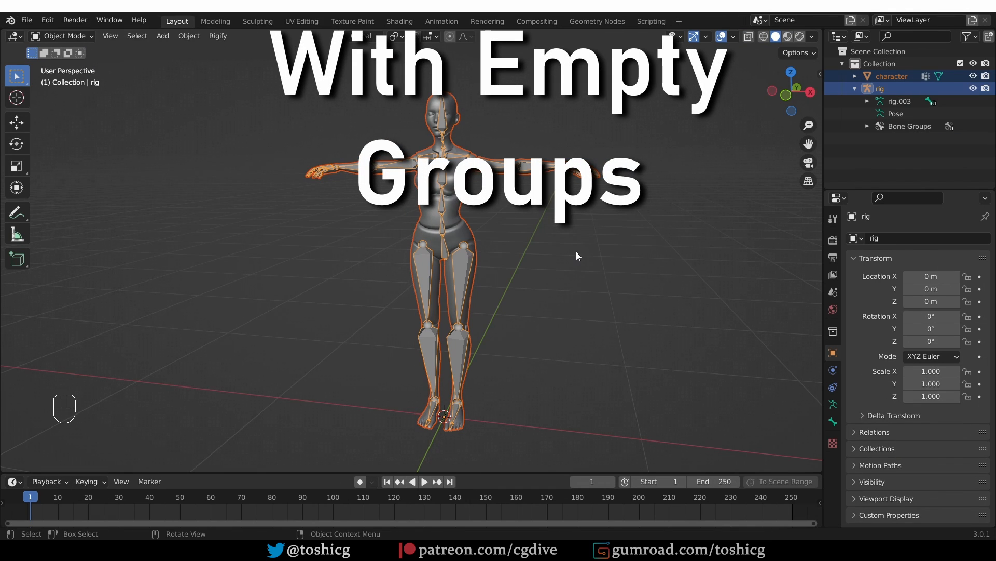
Dismiss the parenting menu, select the character mesh and check its vertex groups.
{"action": "key", "text": "ctrl+p"}
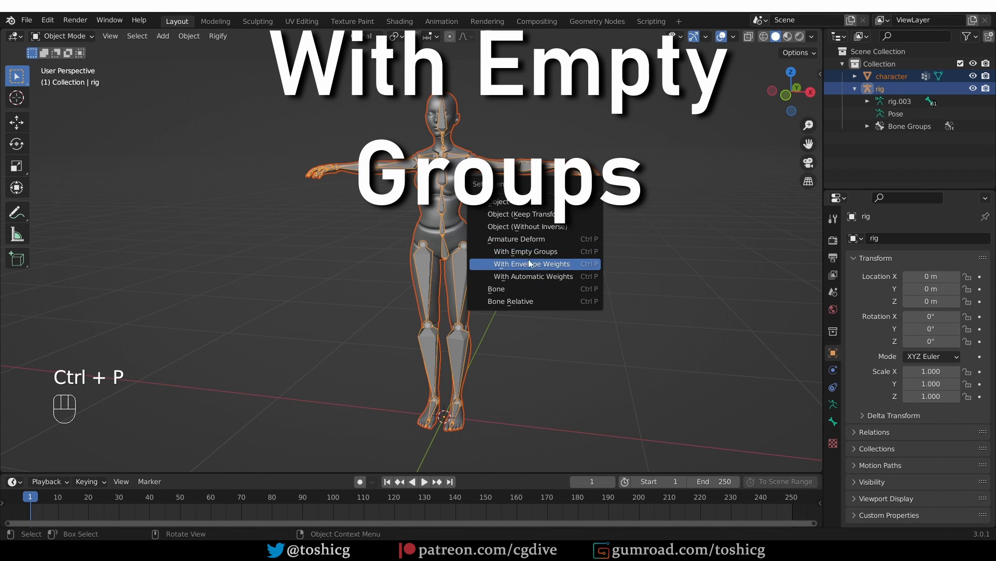
{"action": "left_click", "coordinate": [524, 251]}
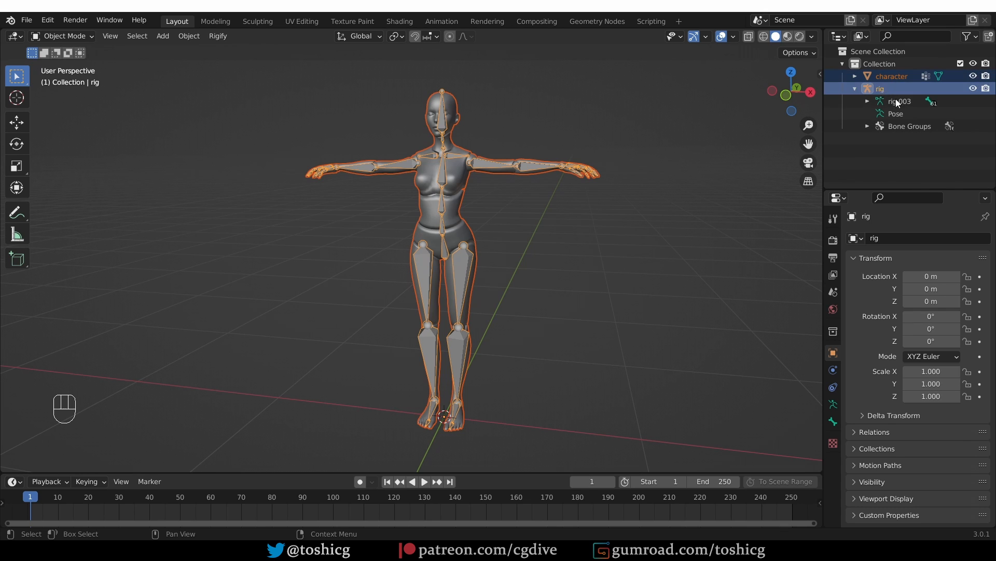
{"action": "left_click", "coordinate": [891, 76]}
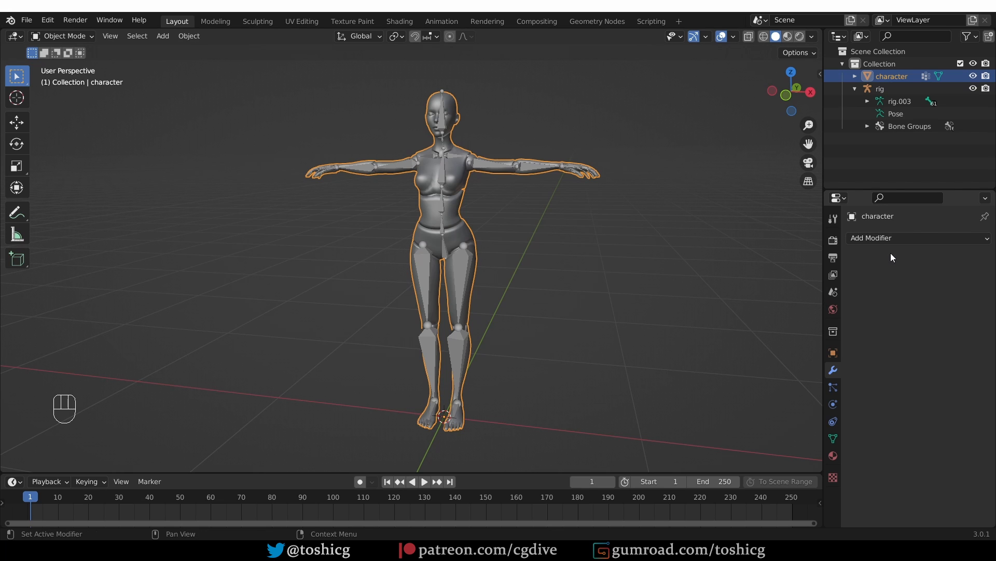
{"action": "left_click", "coordinate": [833, 438]}
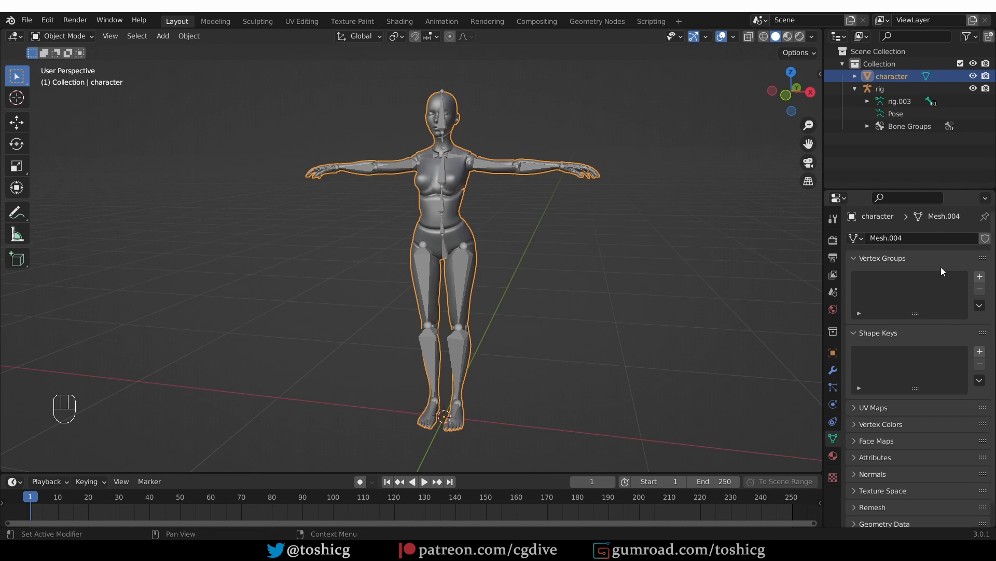
Parent the character to the rig With Empty Groups and inspect its modifiers.
{"action": "key", "text": "shift"}
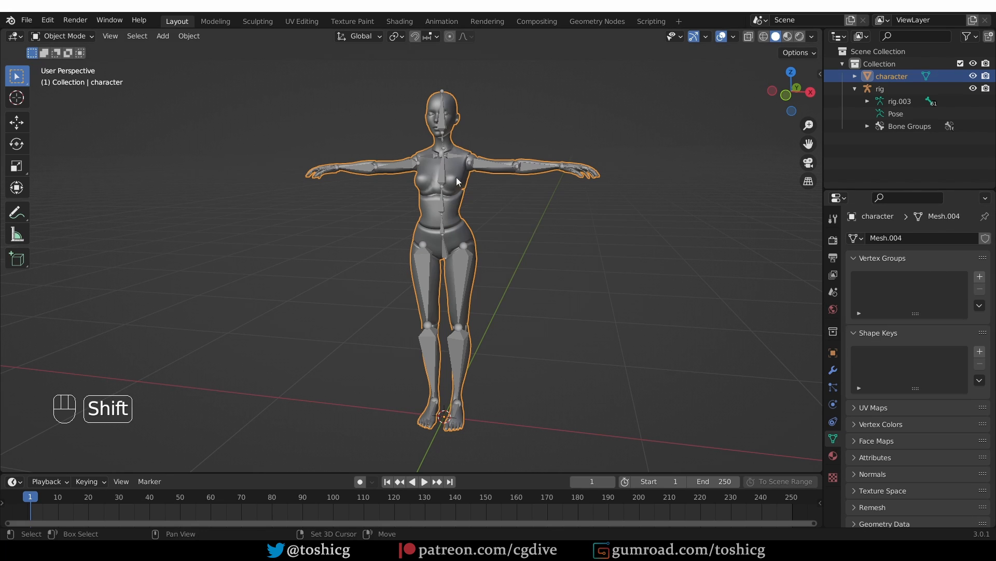
{"action": "key", "text": "Ctrl+P"}
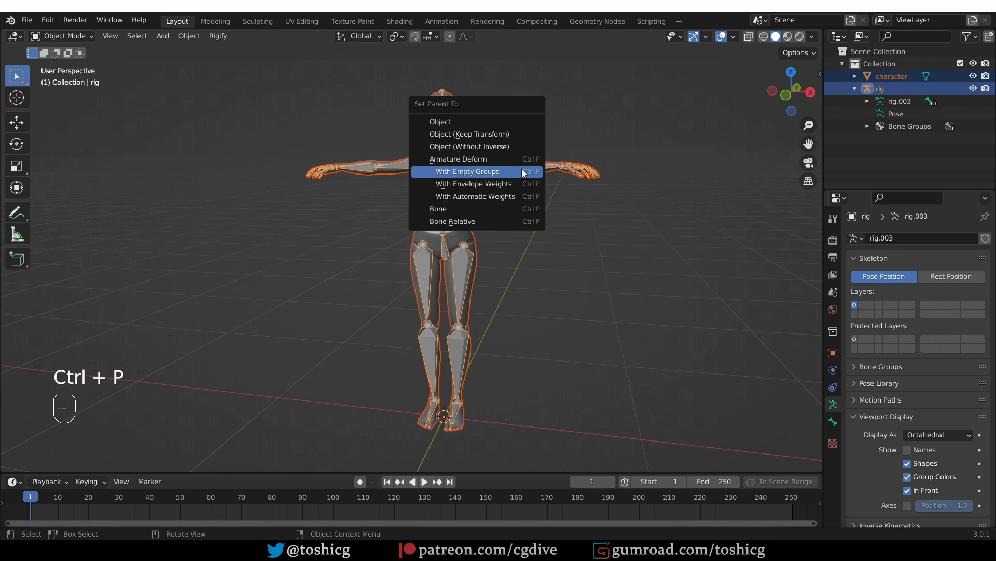
{"action": "left_click", "coordinate": [468, 171]}
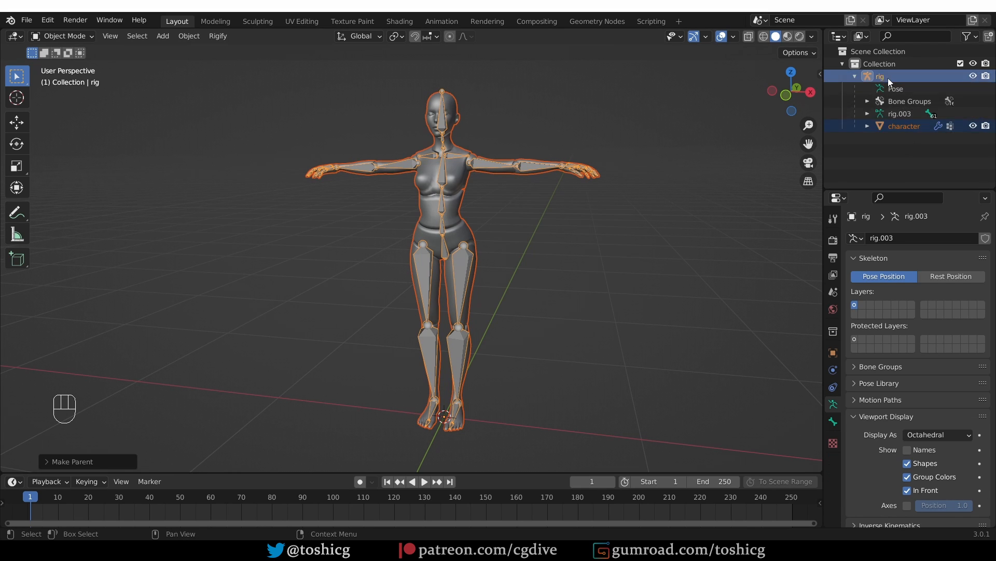
{"action": "left_click", "coordinate": [903, 125]}
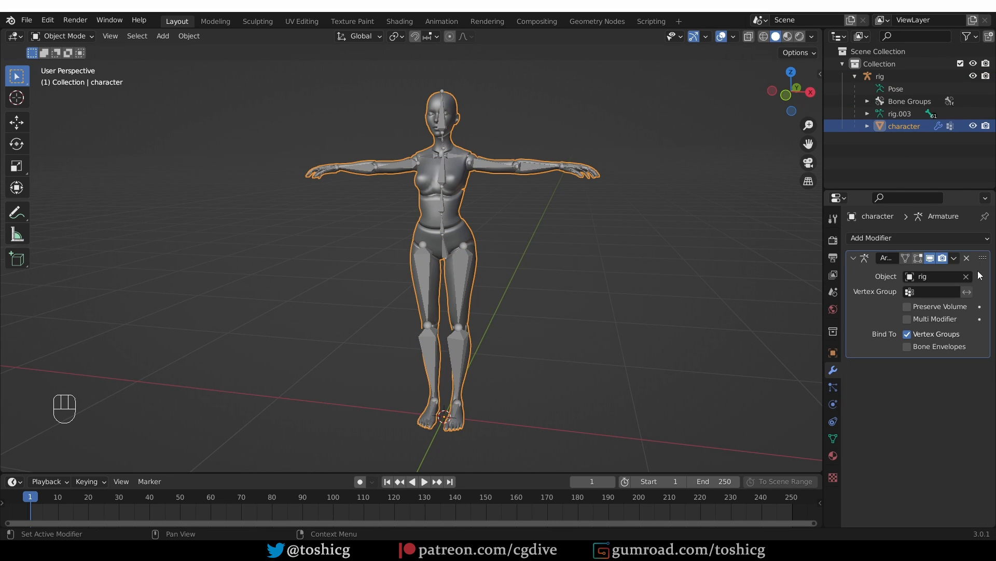
{"action": "mouse_move", "coordinate": [640, 254]}
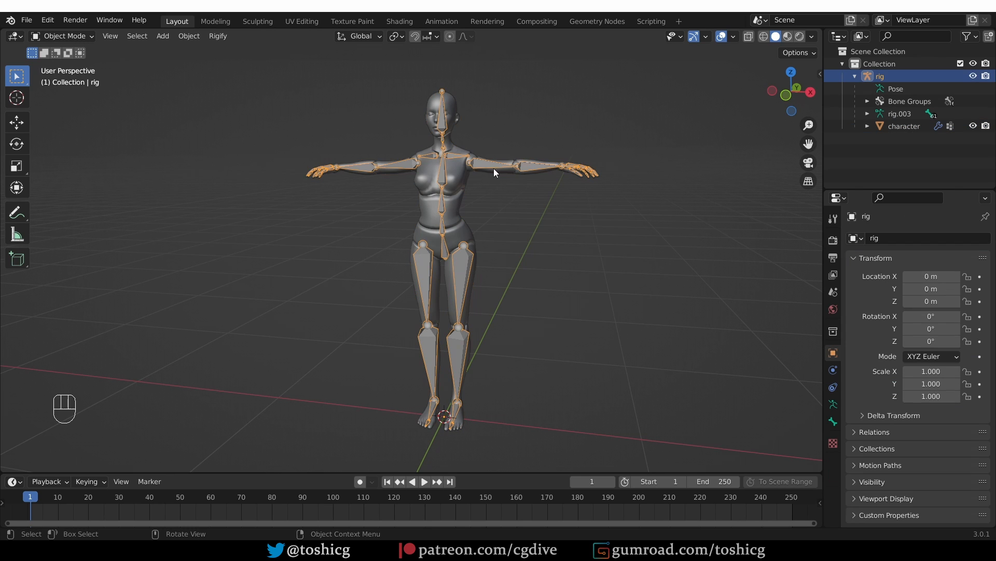
{"action": "key", "text": "r"}
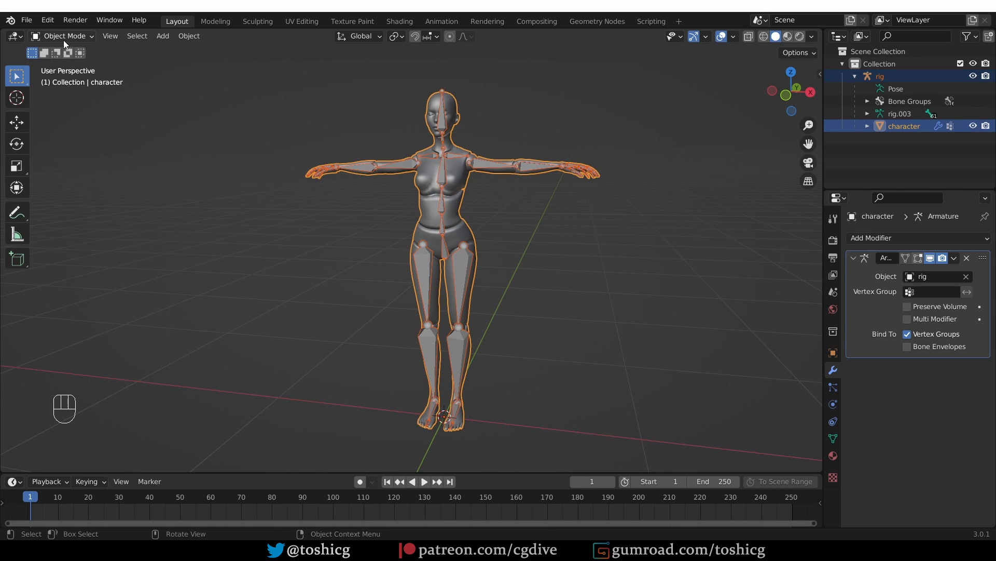
Open the editing mode dropdown to put the character into Weight Paint.
{"action": "left_click", "coordinate": [63, 36]}
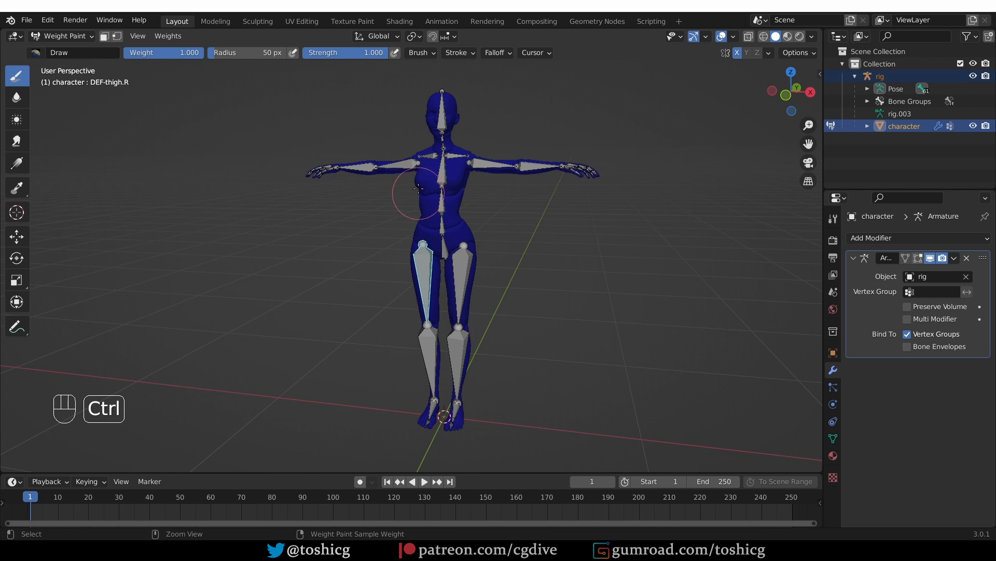
{"action": "mouse_move", "coordinate": [691, 376]}
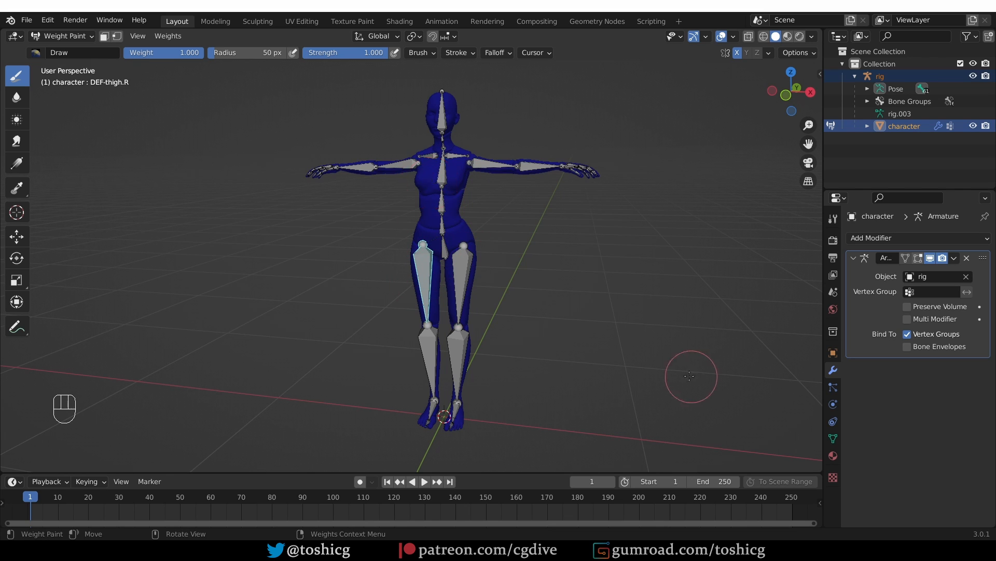
{"action": "mouse_move", "coordinate": [445, 262]}
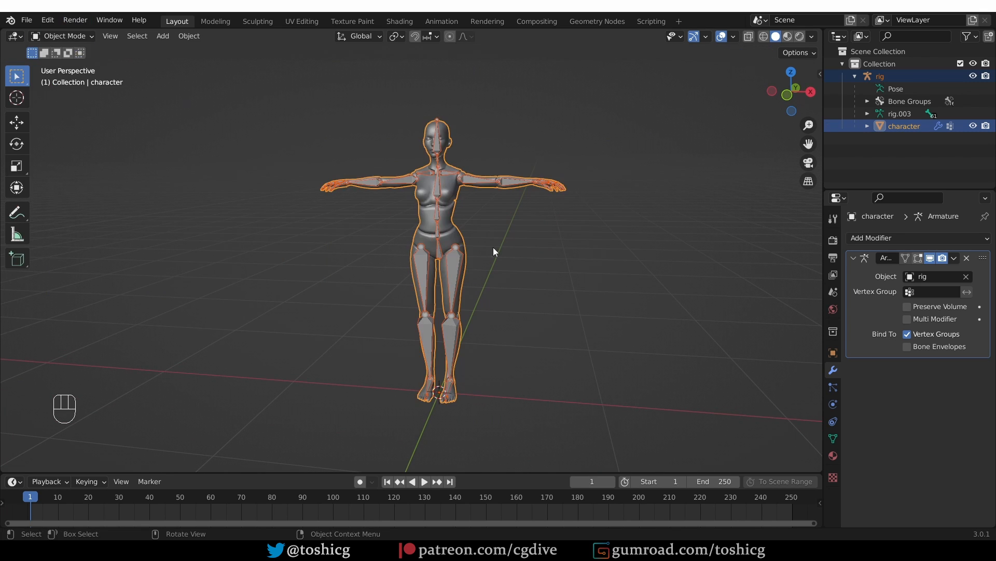
Undo the character's parenting so it sits beside the rig without an Armature modifier.
{"action": "key", "text": "Ctrl+Alt+Z"}
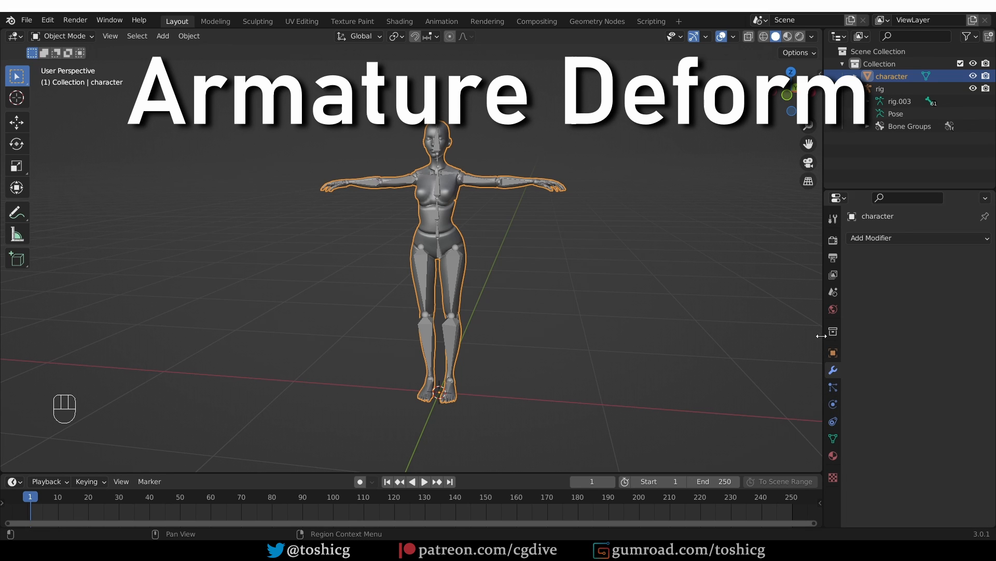
{"action": "key", "text": "ctrl+z"}
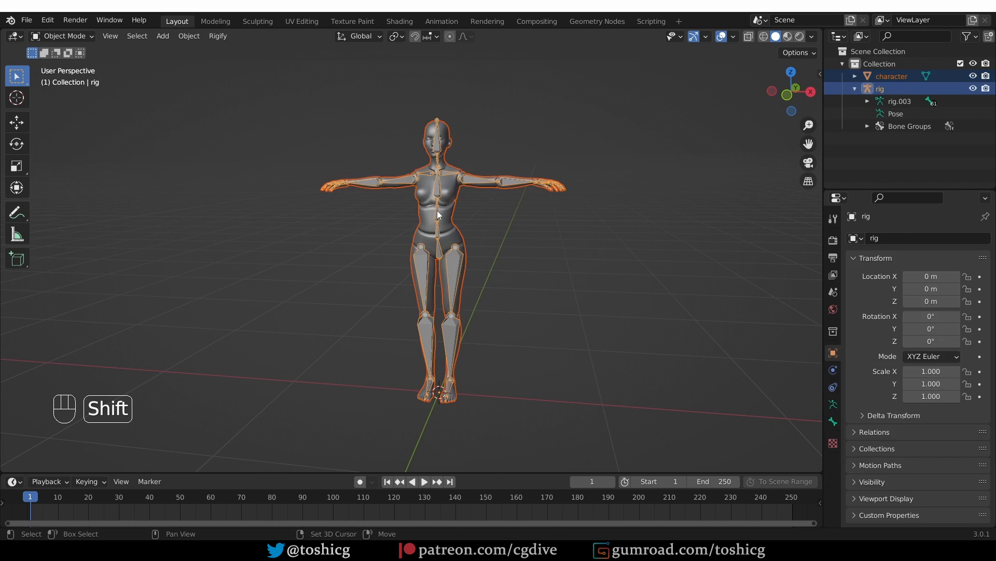
Open the Ctrl+P parenting menu with both the character and the rig selected.
{"action": "key", "text": "ctrl+p"}
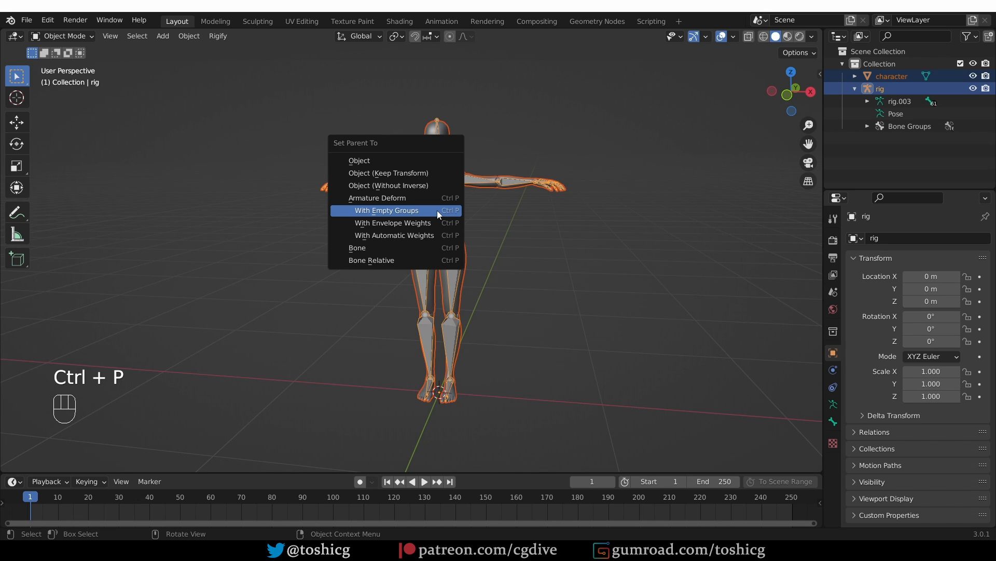
{"action": "mouse_move", "coordinate": [376, 198]}
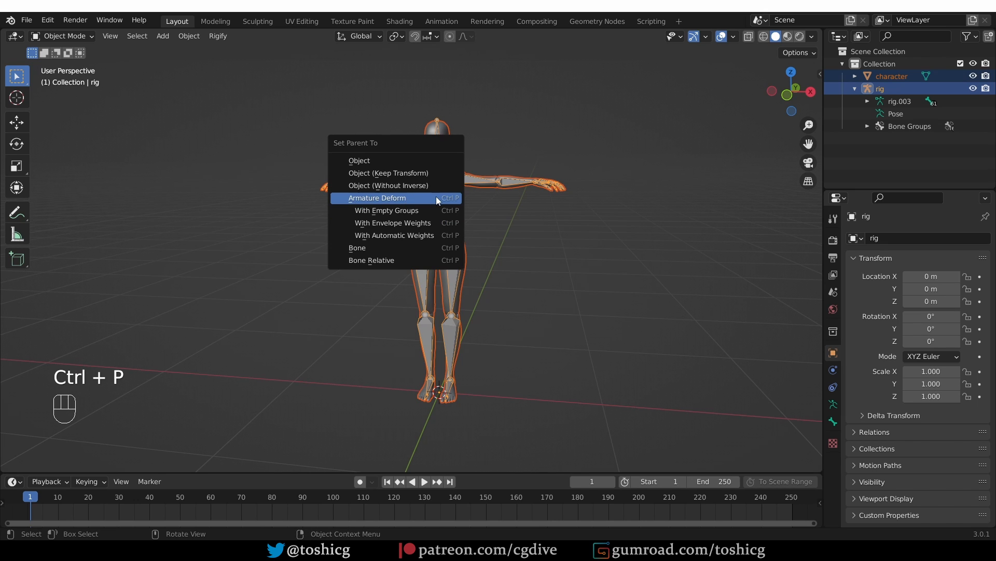
{"action": "mouse_move", "coordinate": [376, 198]}
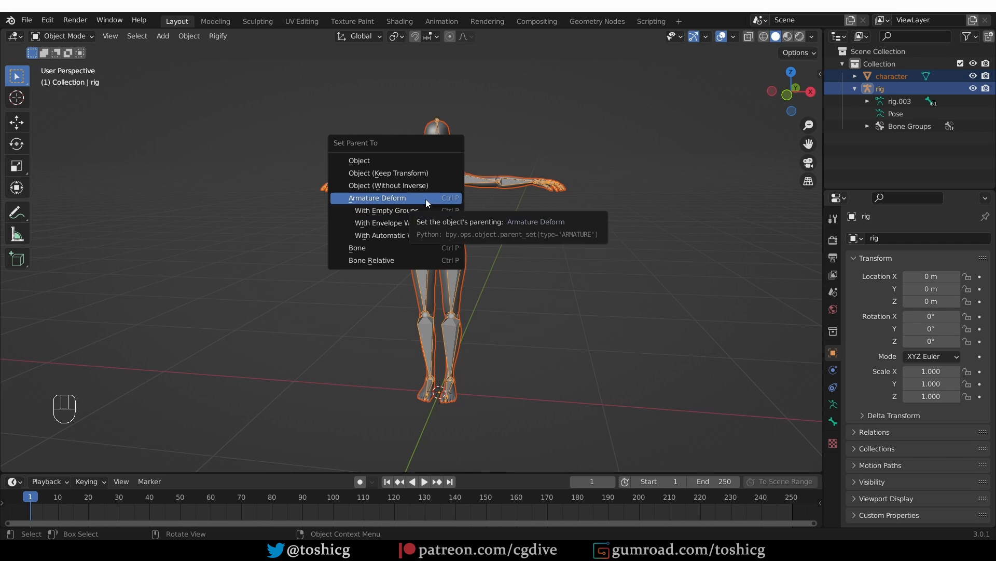
{"action": "mouse_move", "coordinate": [417, 203]}
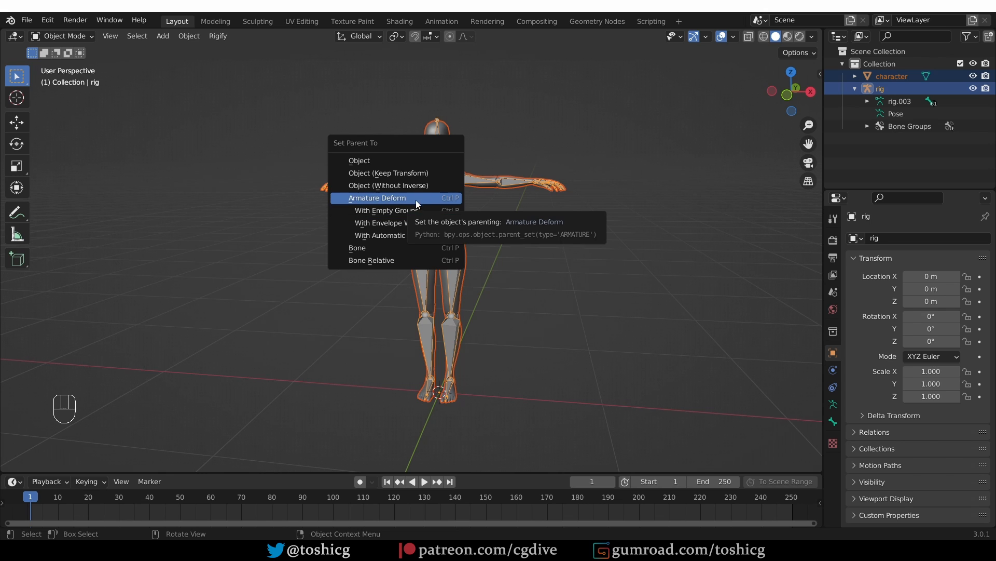
{"action": "mouse_move", "coordinate": [401, 201]}
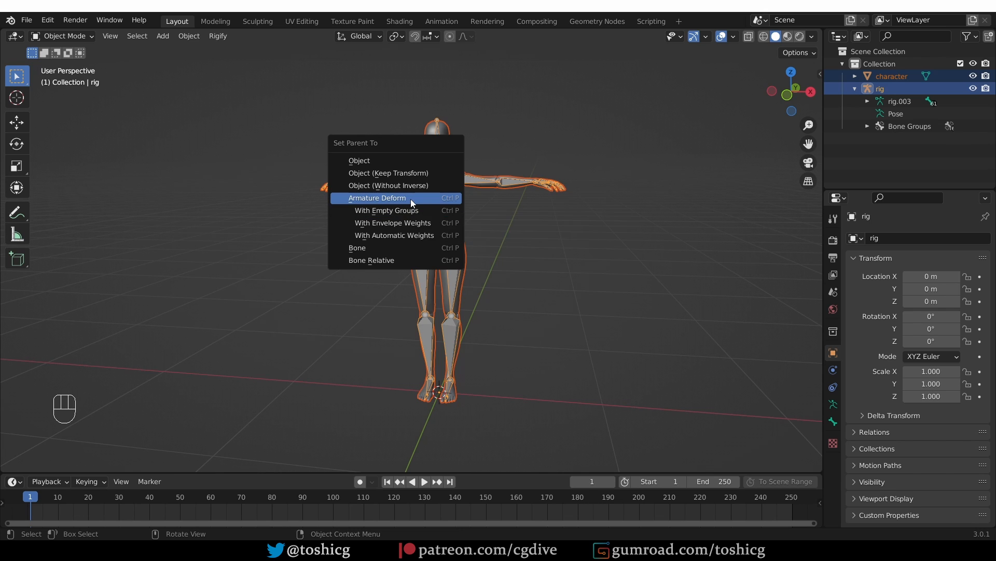
{"action": "mouse_move", "coordinate": [385, 210]}
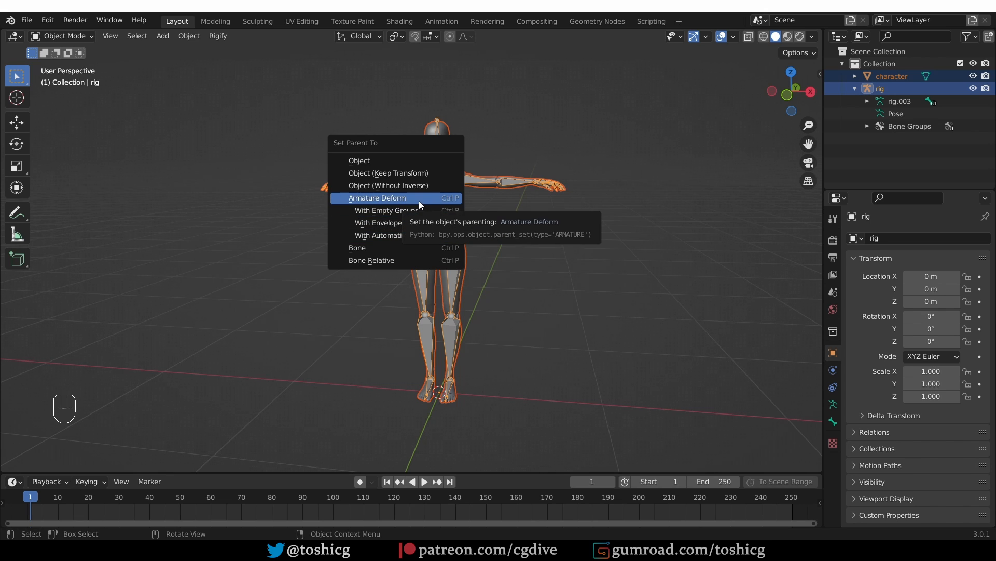
Parent the character to the rig using plain Armature Deform, with no vertex groups created.
{"action": "left_click", "coordinate": [377, 198]}
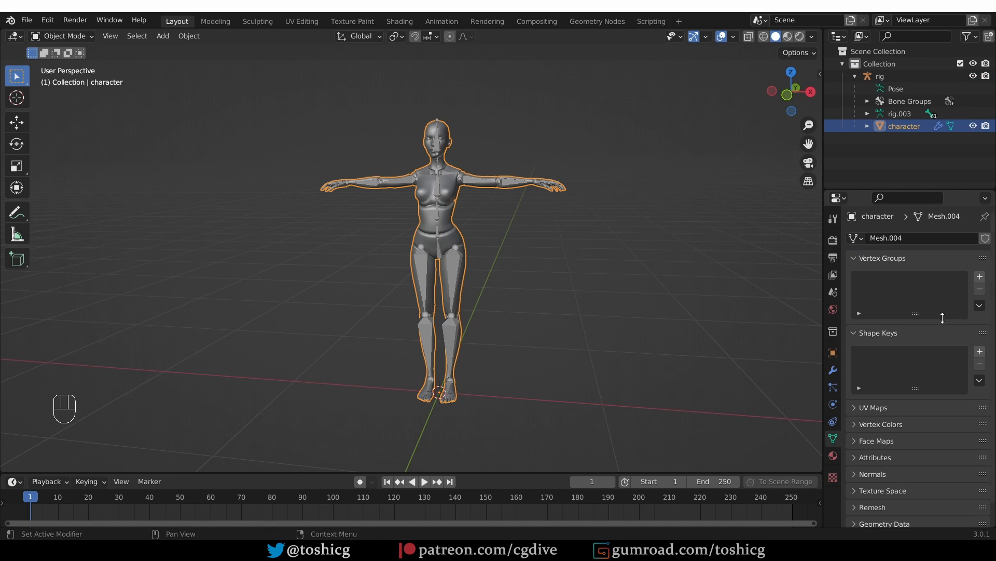
{"action": "mouse_move", "coordinate": [911, 311]}
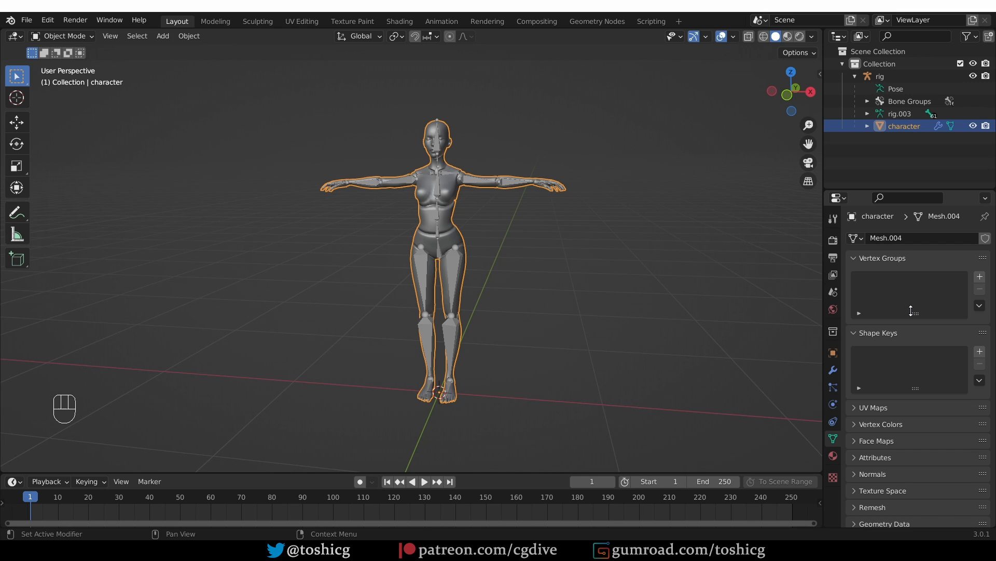
{"action": "mouse_move", "coordinate": [909, 312]}
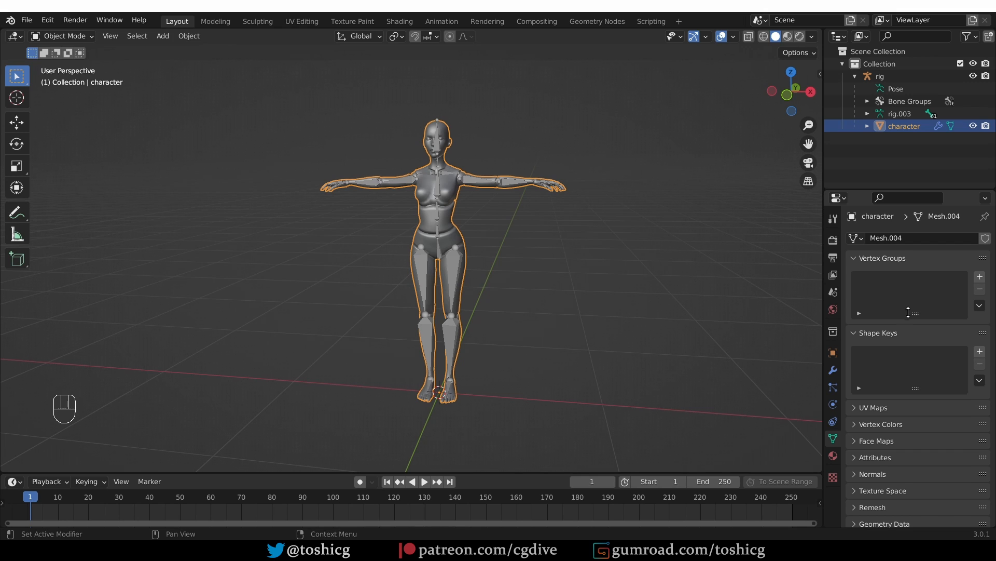
{"action": "mouse_move", "coordinate": [913, 291]}
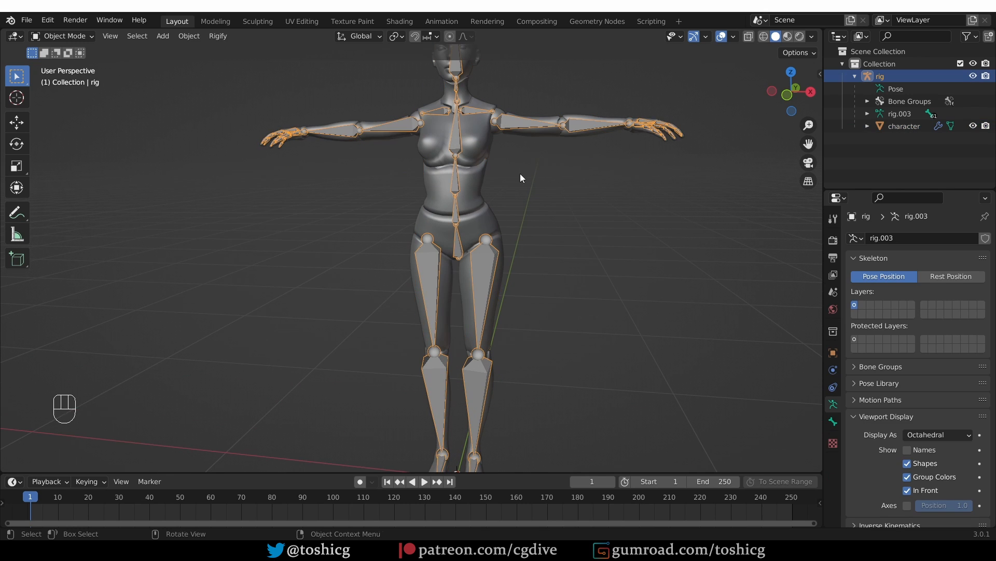
{"action": "mouse_move", "coordinate": [504, 130]}
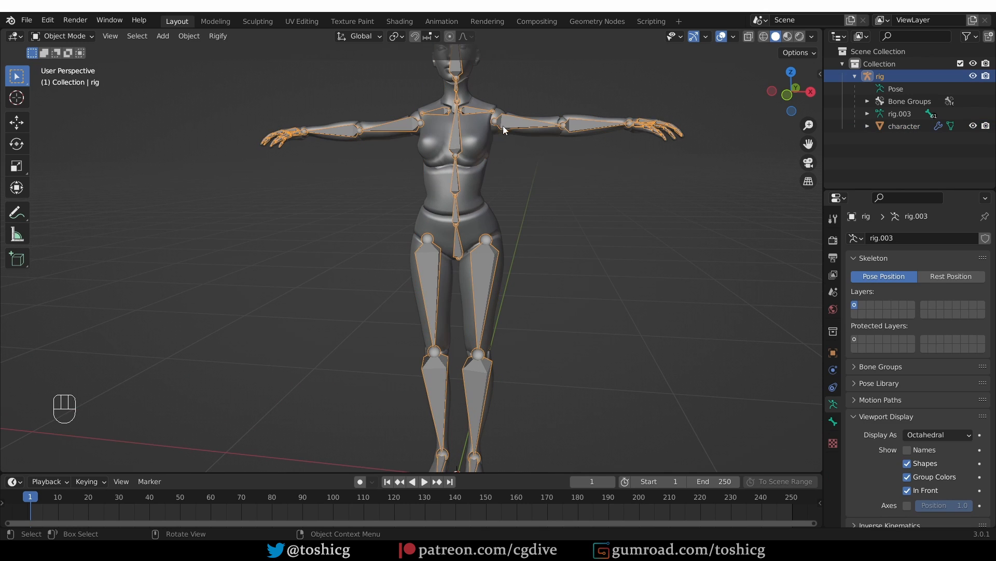
Enter Weight Paint mode and make DEF-forearm.L active, showing the unweighted mesh in magenta.
{"action": "key", "text": "shift"}
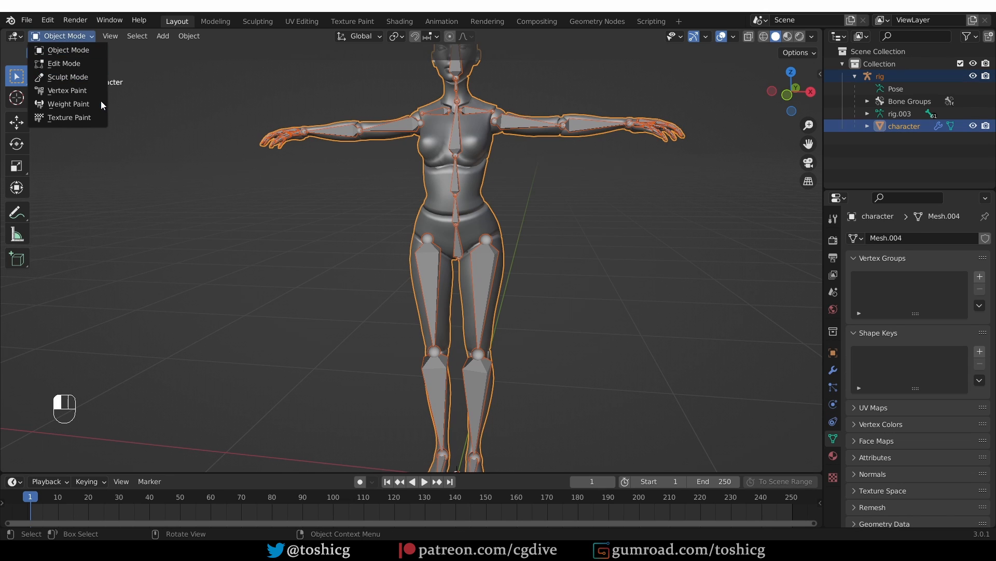
{"action": "left_click", "coordinate": [68, 104]}
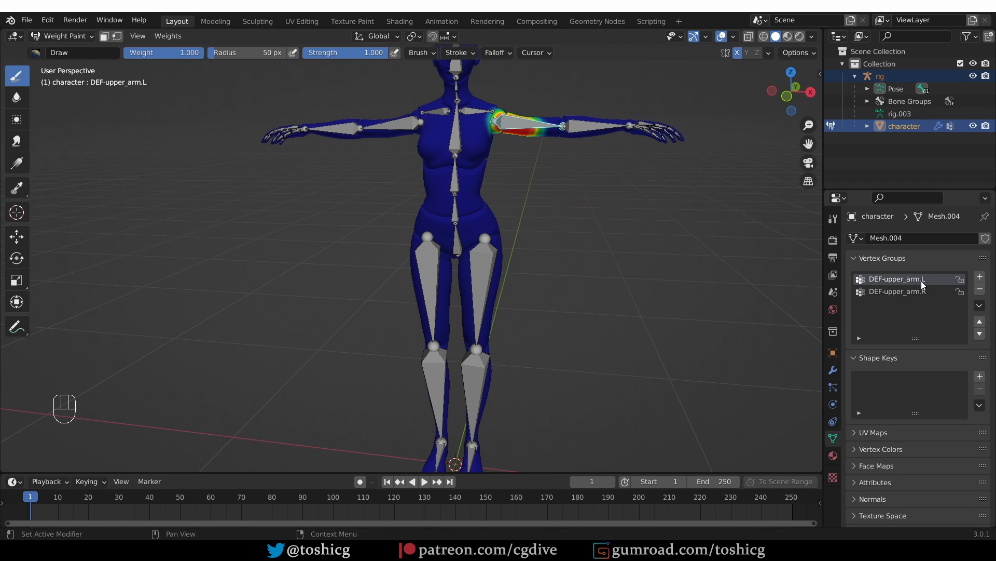
{"action": "mouse_move", "coordinate": [922, 285]}
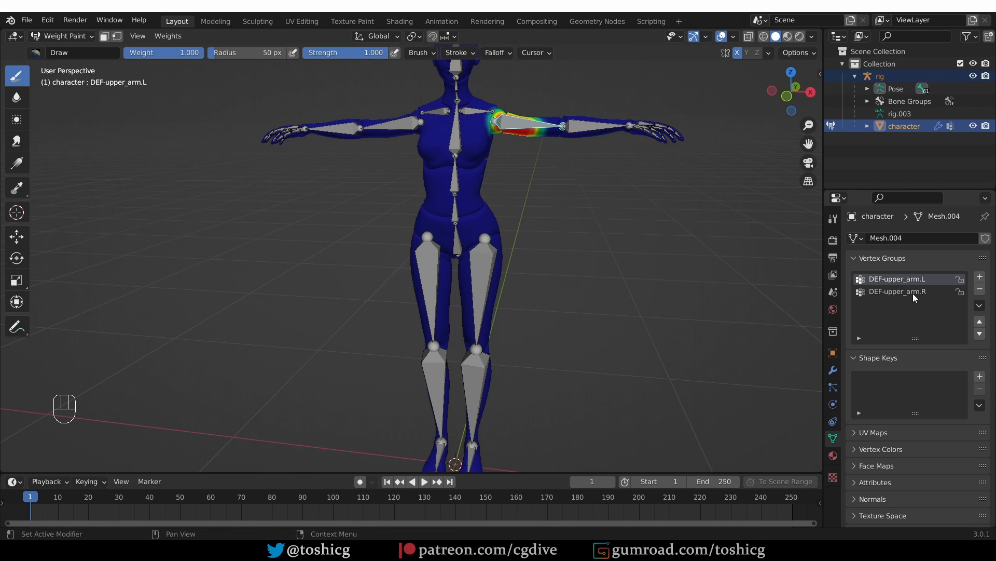
{"action": "mouse_move", "coordinate": [915, 295]}
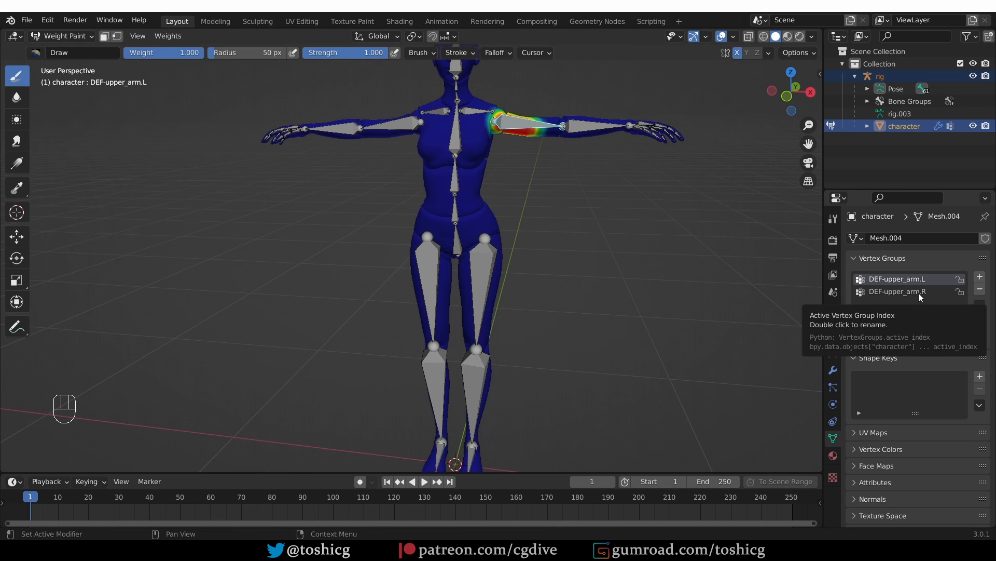
{"action": "mouse_move", "coordinate": [932, 304]}
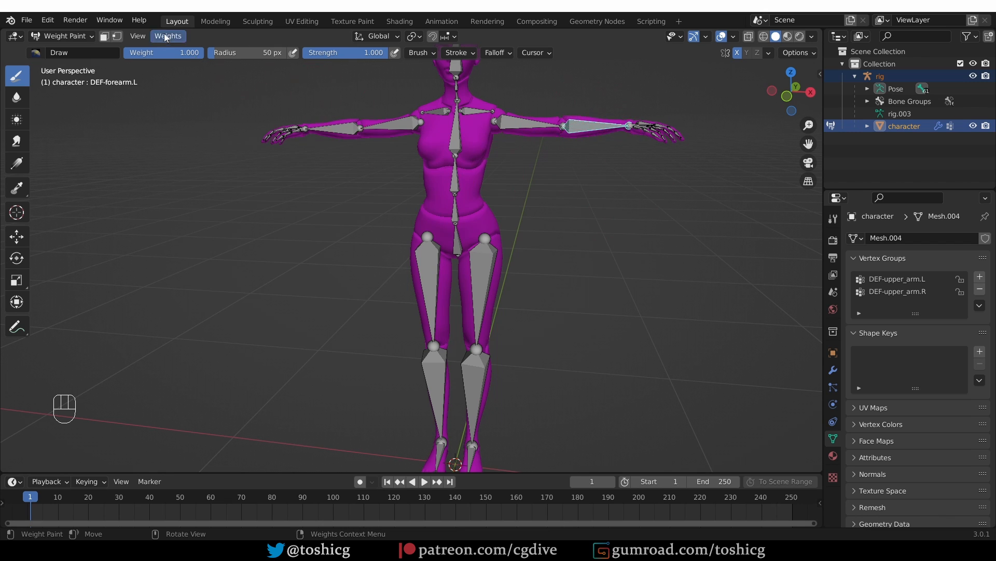
Assign automatic weights from the left forearm bone, undoing and retrying to get DEF-forearm.L.
{"action": "left_click", "coordinate": [168, 36]}
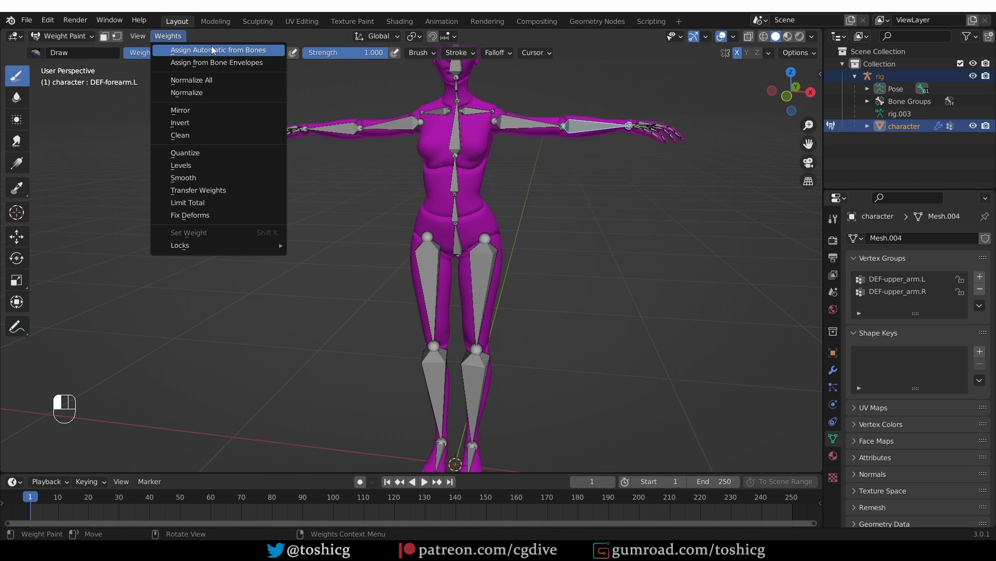
{"action": "left_click", "coordinate": [218, 50]}
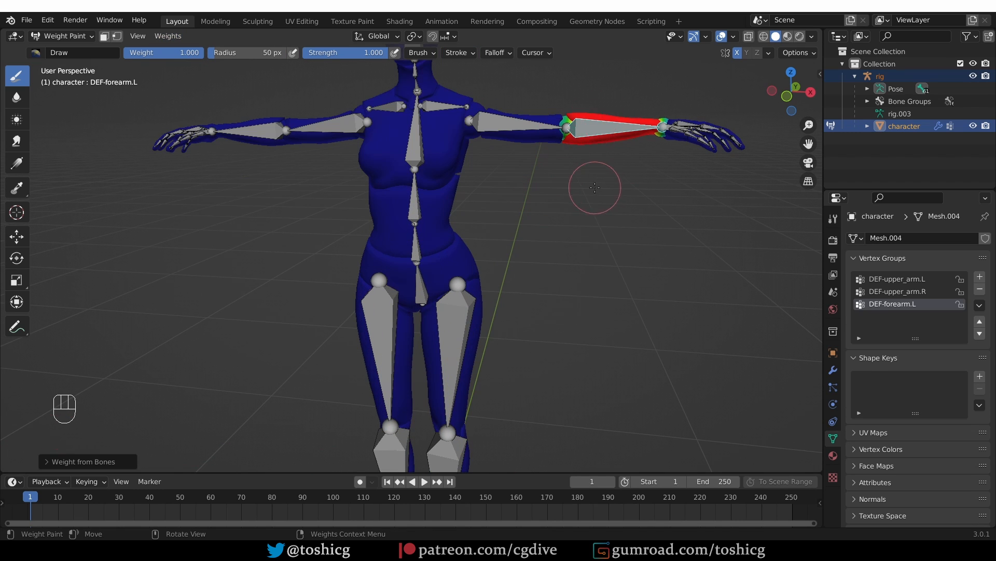
{"action": "mouse_move", "coordinate": [602, 173]}
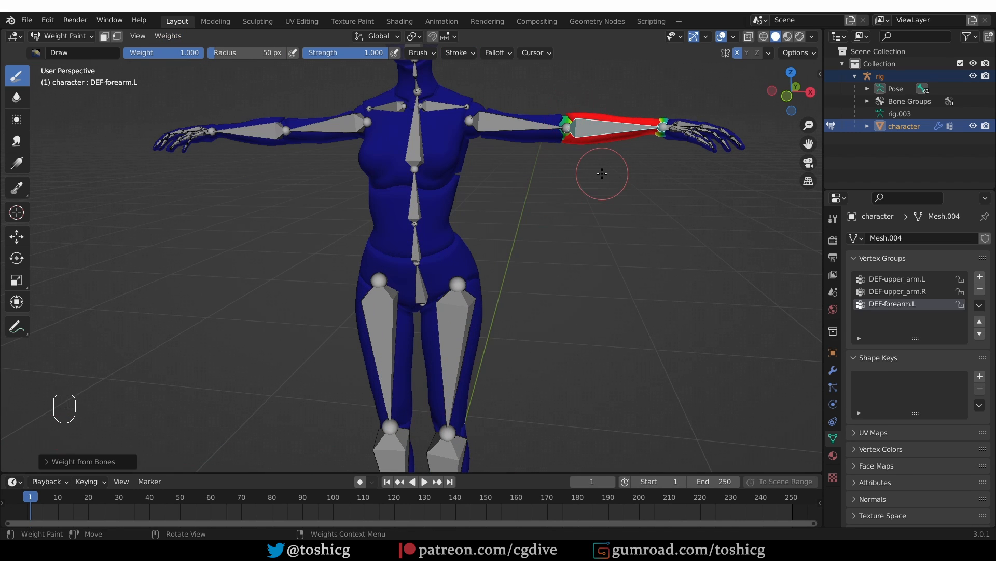
{"action": "mouse_move", "coordinate": [504, 117]}
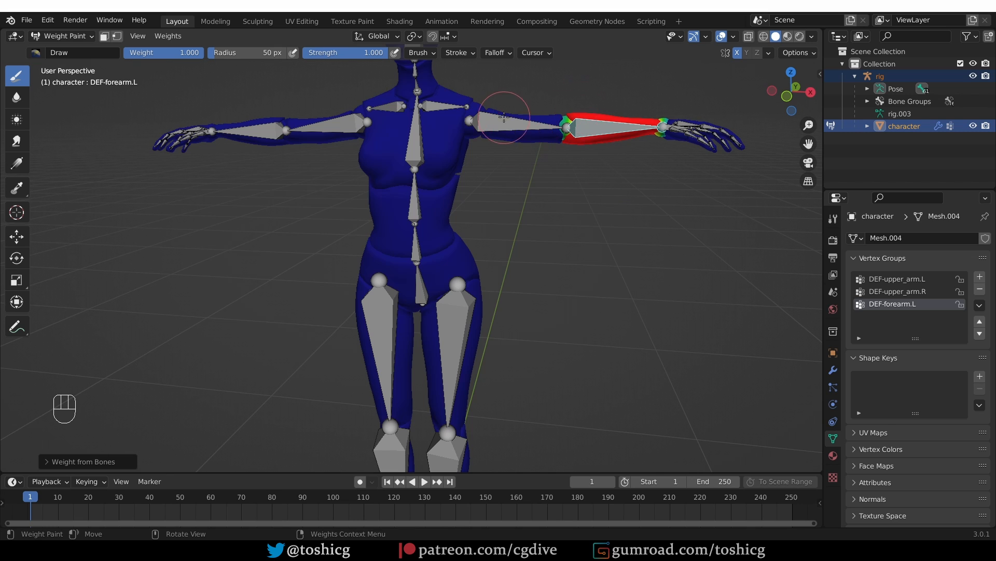
{"action": "key", "text": "ctrl+z"}
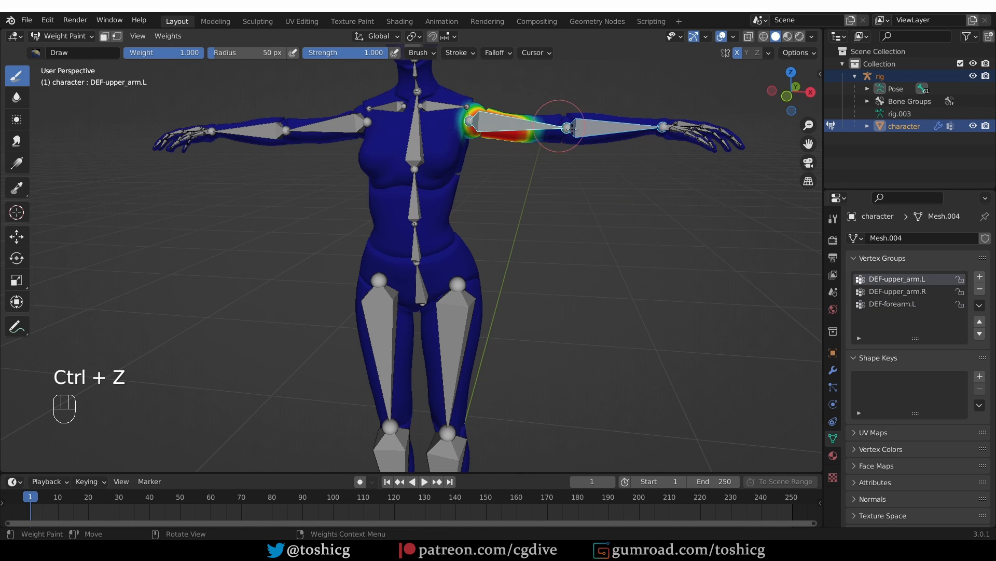
{"action": "key", "text": "ctrl+z"}
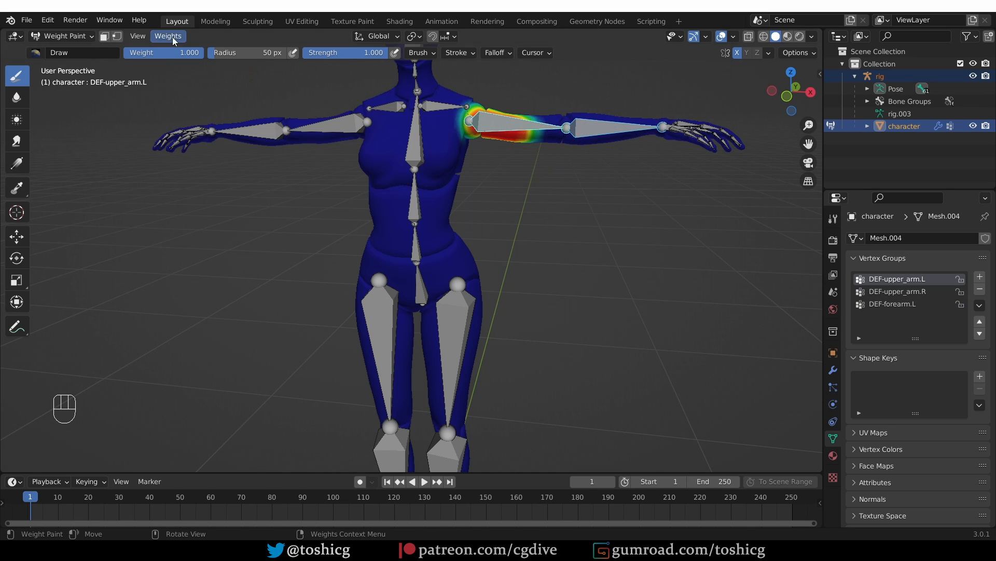
{"action": "left_click", "coordinate": [168, 36]}
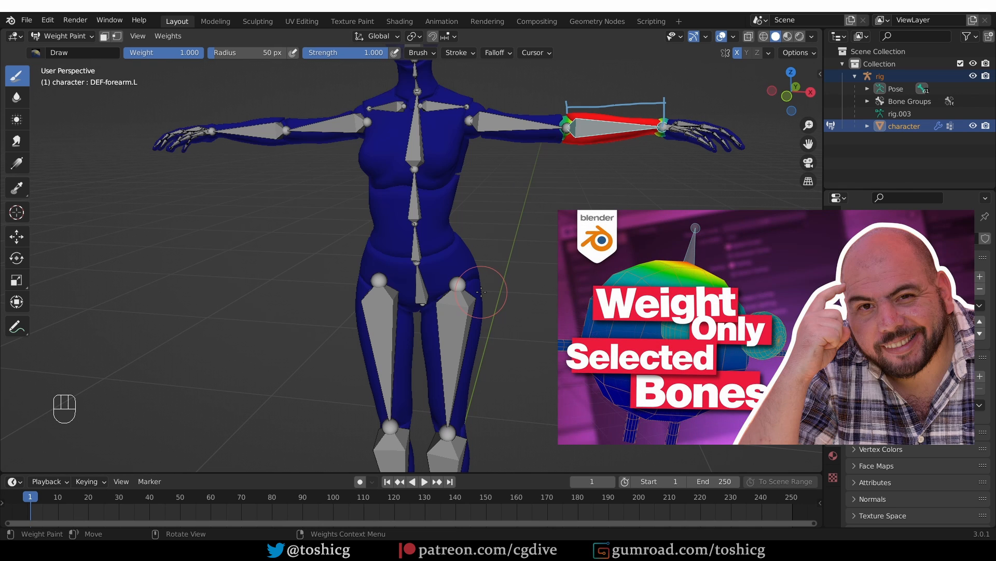
{"action": "left_click", "coordinate": [832, 438]}
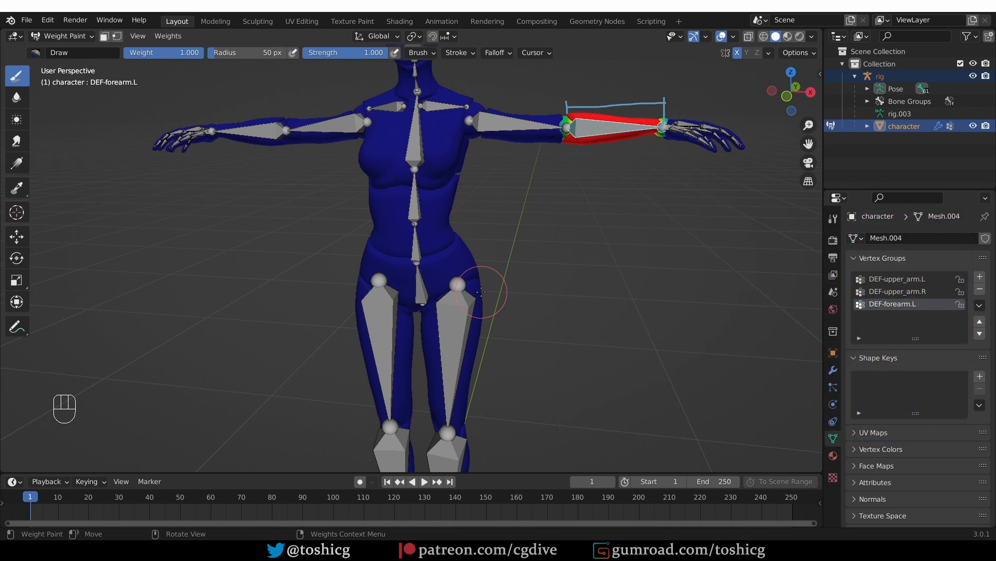
Re-parent the character mesh to the rig with Armature Deform With Automatic Weights.
{"action": "key", "text": "ctrl+p"}
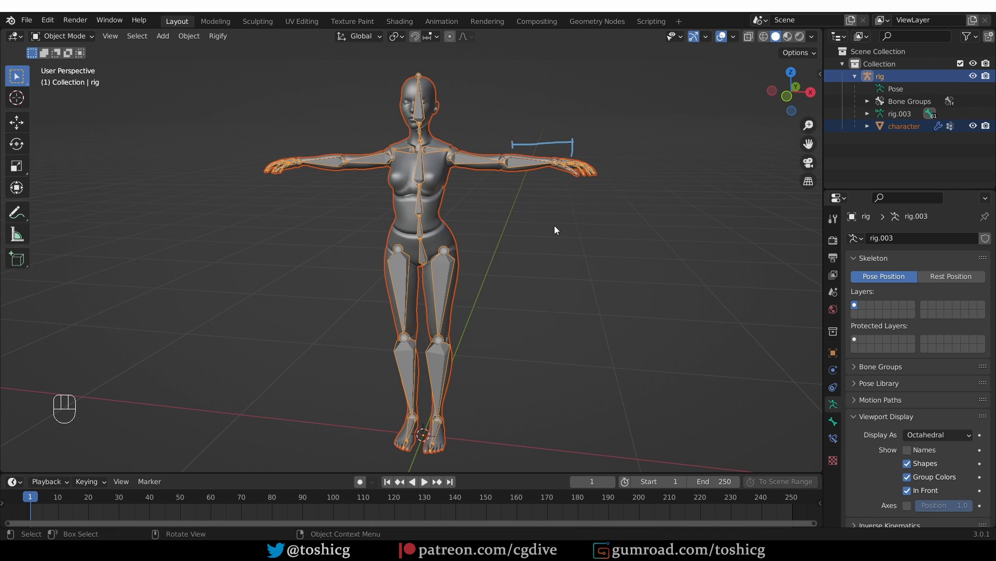
{"action": "key", "text": "Ctrl+Alt+Z"}
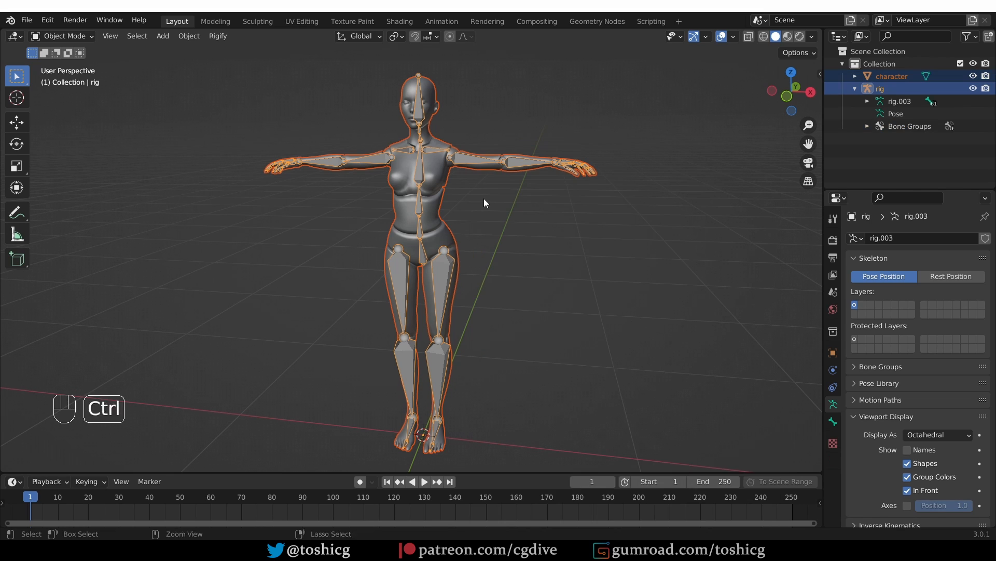
{"action": "key", "text": "ctrl+p"}
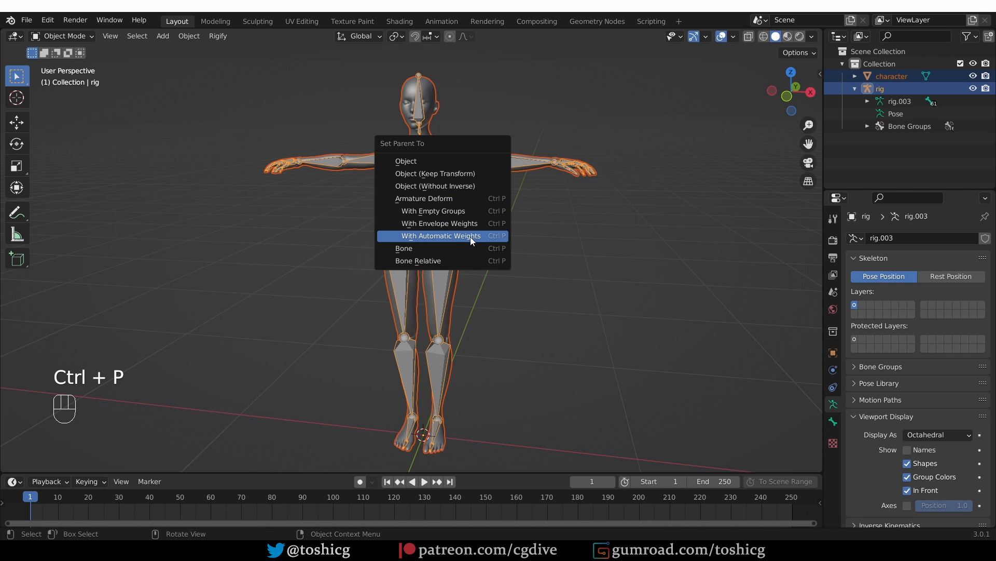
{"action": "left_click", "coordinate": [438, 236]}
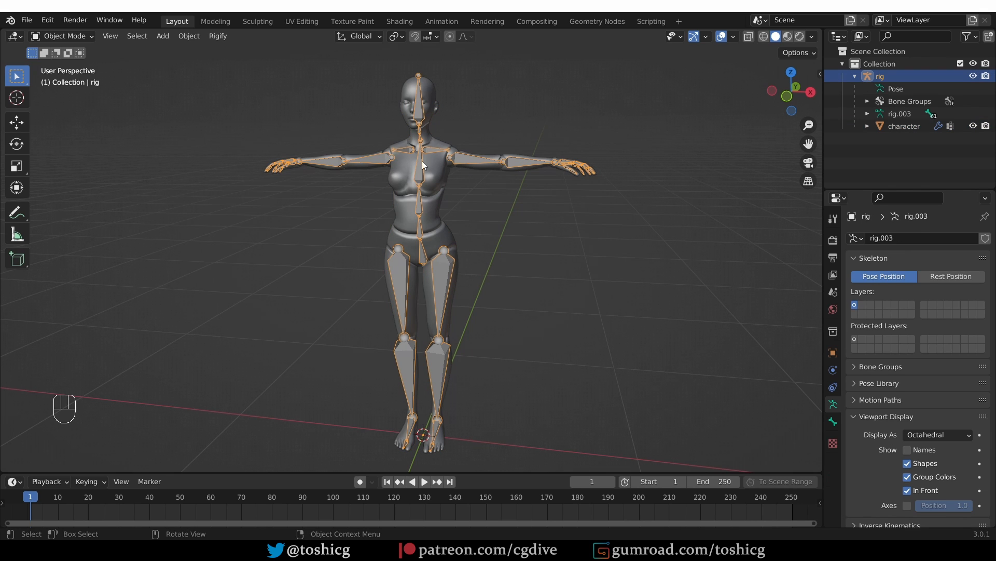
Pose the left upper arm bone in Pose Mode, then reselect the character mesh.
{"action": "key", "text": "g"}
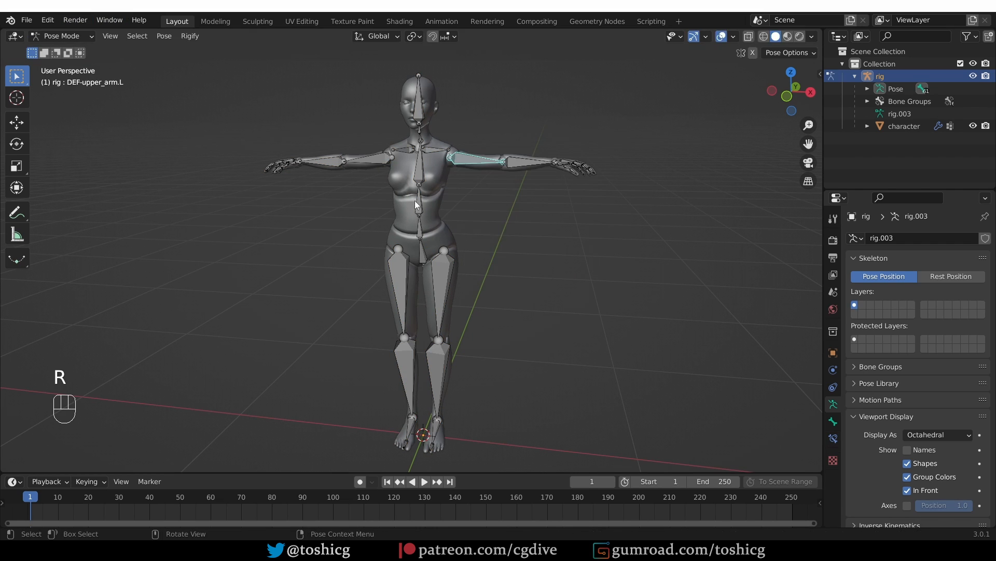
{"action": "left_click", "coordinate": [421, 248]}
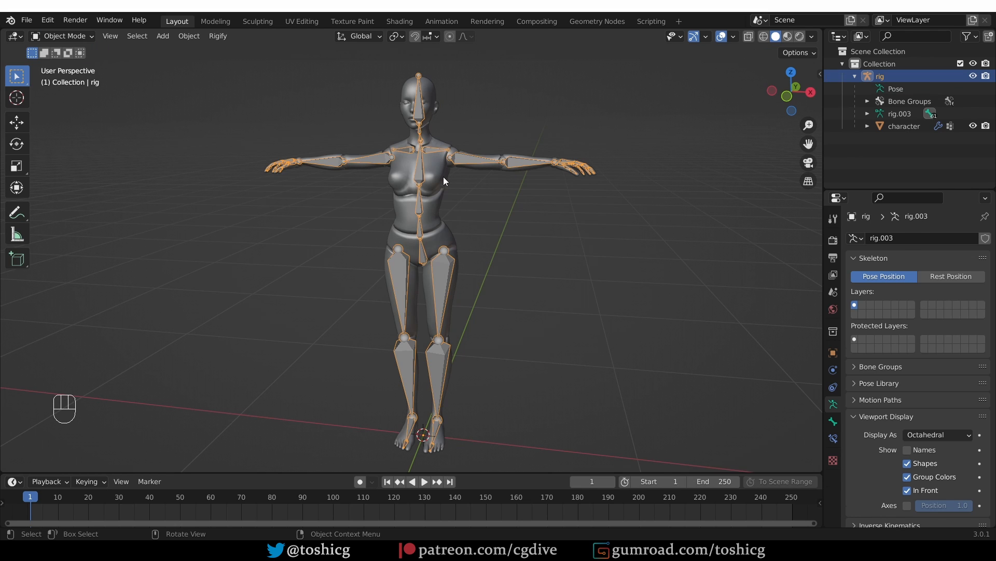
{"action": "left_click", "coordinate": [903, 126]}
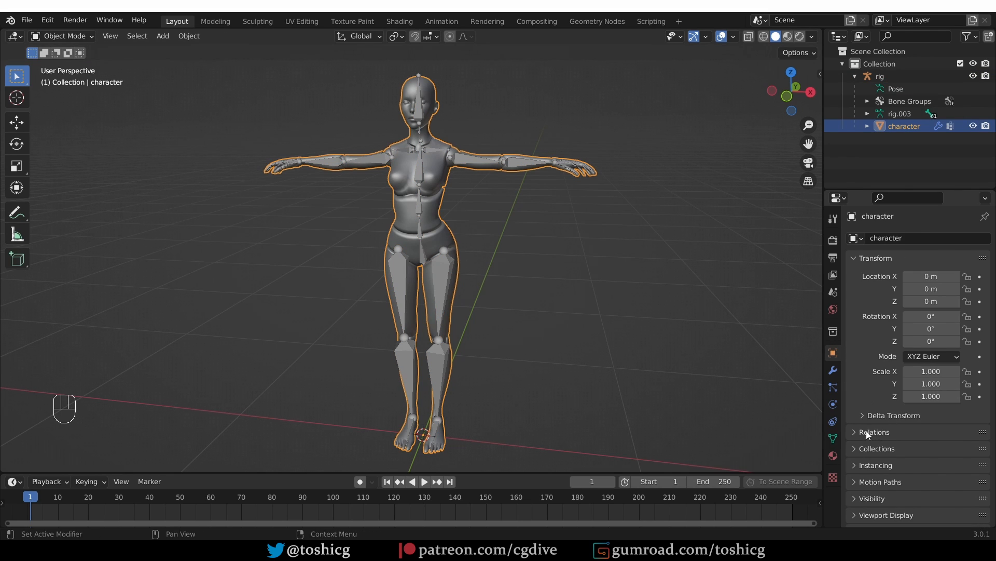
Inspect the character's Relations showing no parent, then test-rotate the spine bone and cancel.
{"action": "left_click", "coordinate": [873, 431]}
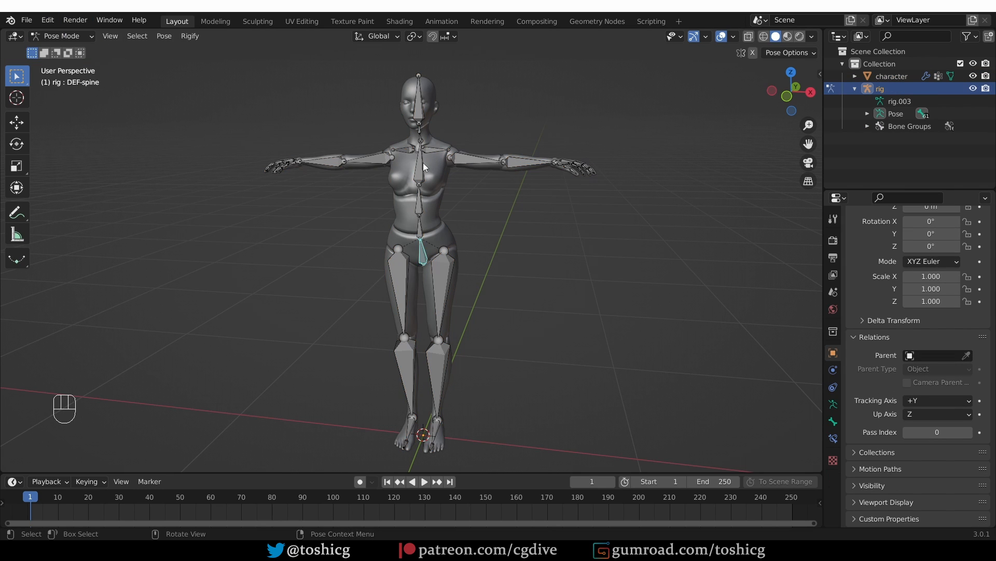
{"action": "key", "text": "r"}
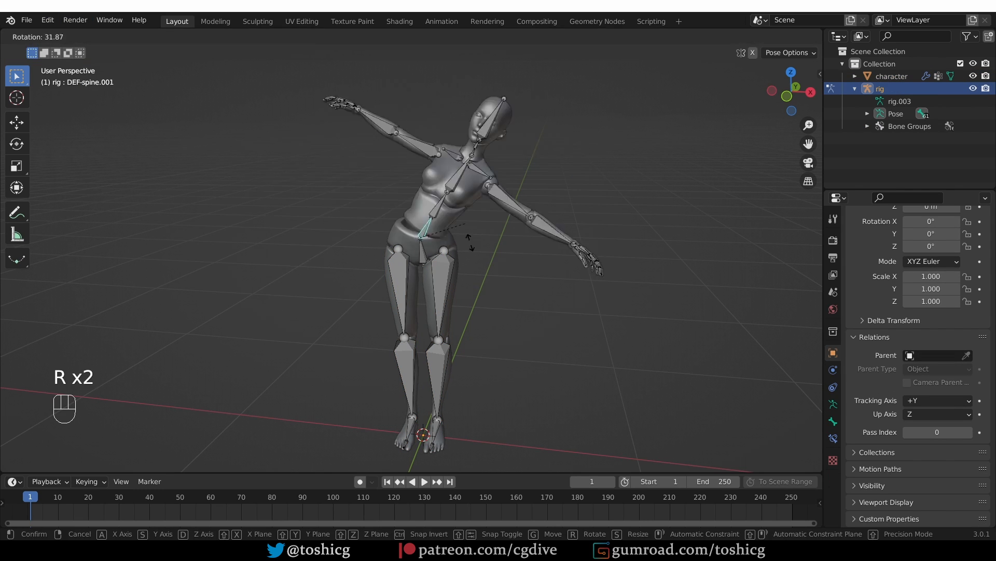
{"action": "key", "text": "r"}
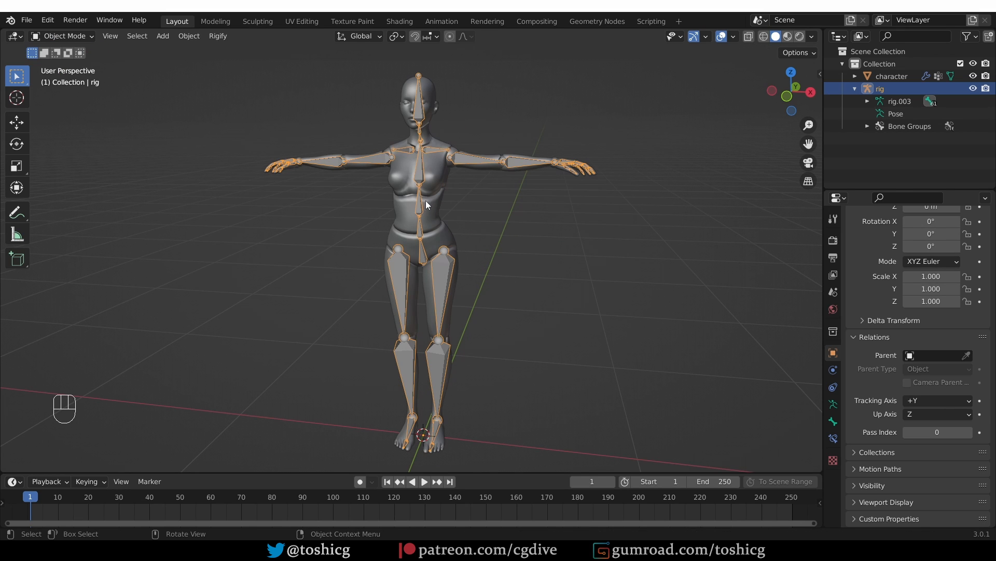
Move all rig bones in Pose Mode, leaving the unparented character behind, then exit.
{"action": "key", "text": "g"}
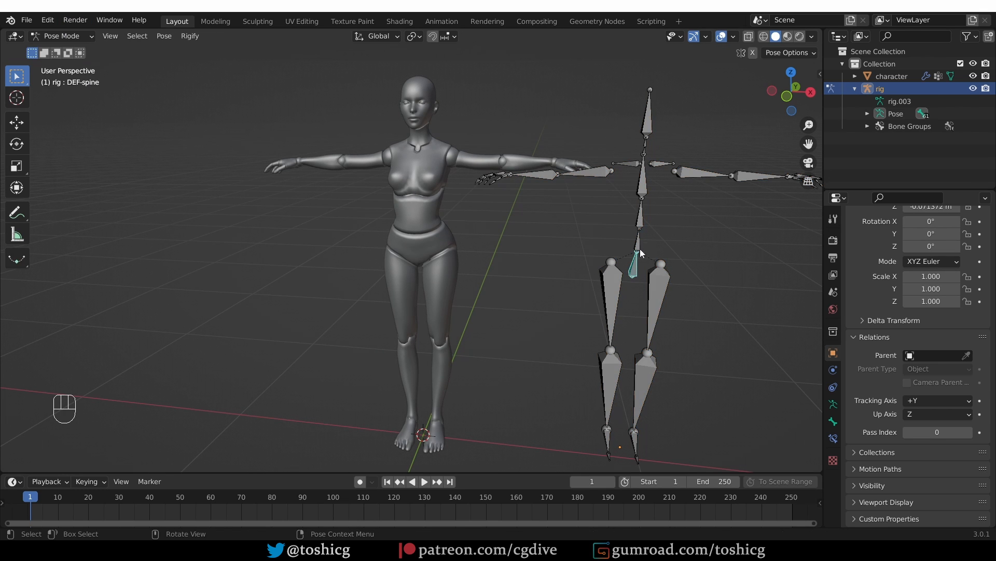
{"action": "key", "text": "r"}
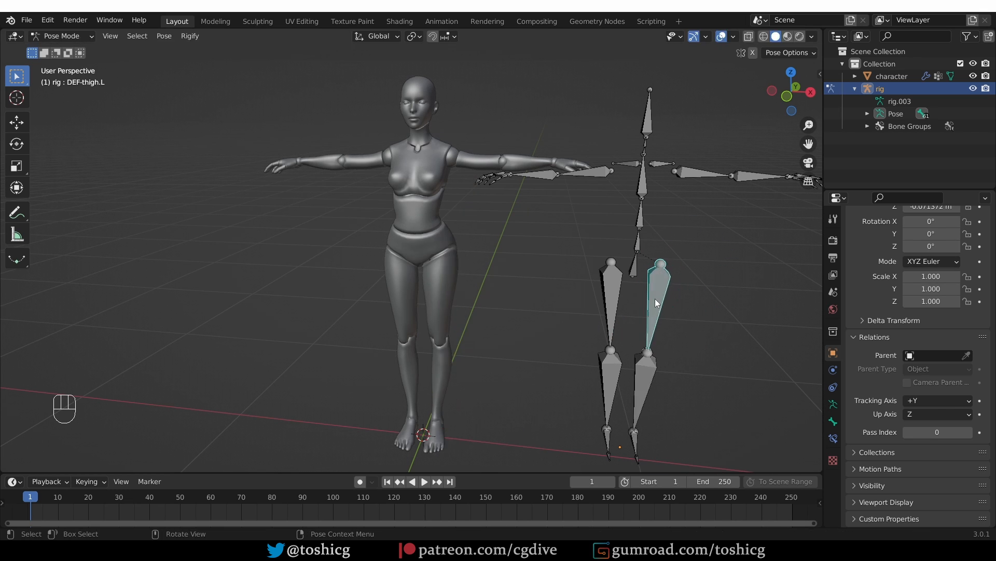
{"action": "key", "text": "ctrl+z"}
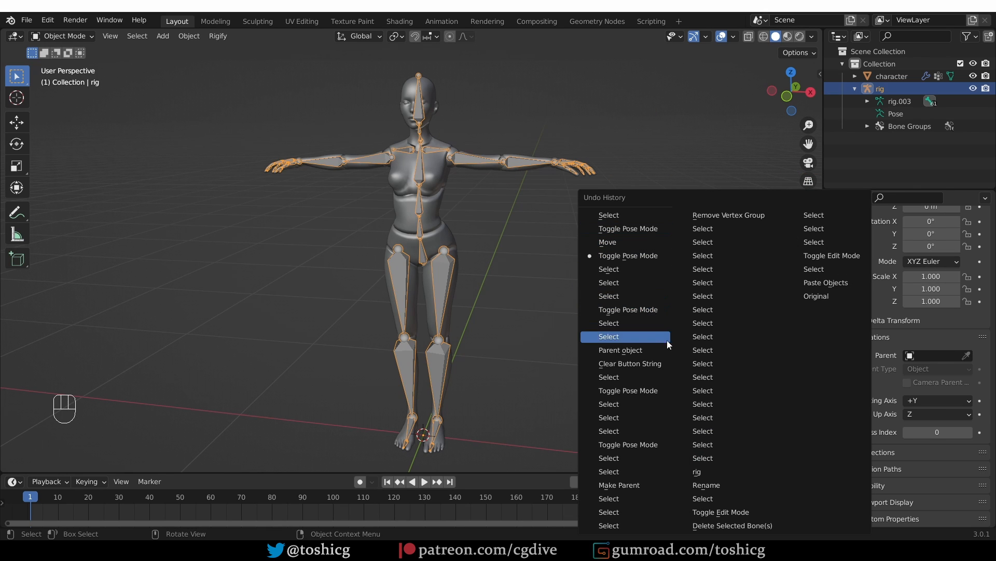
Restore the rig-parented state from Undo History, then review the Armature modifier and vertex groups.
{"action": "key", "text": "Ctrl+Z"}
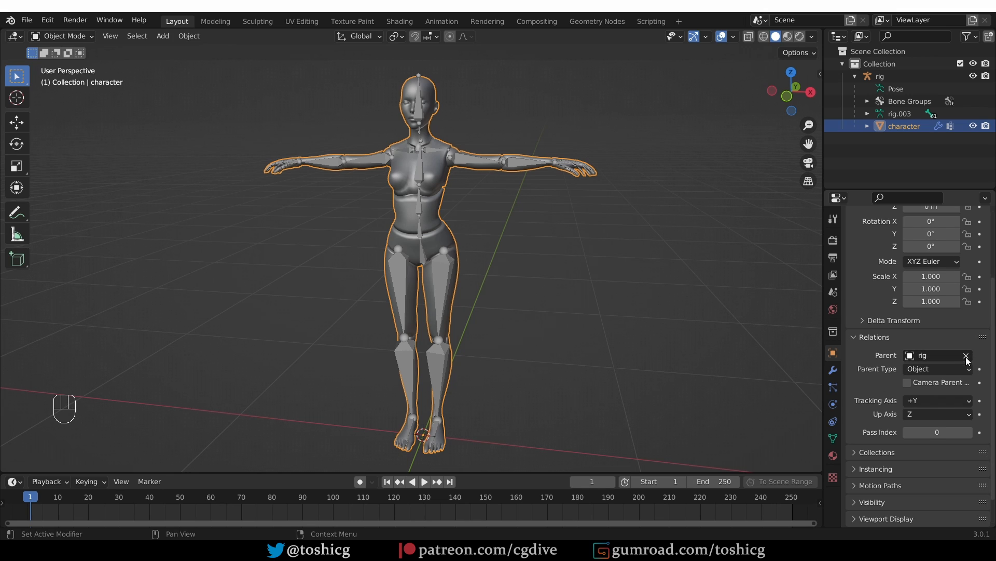
{"action": "mouse_move", "coordinate": [934, 369]}
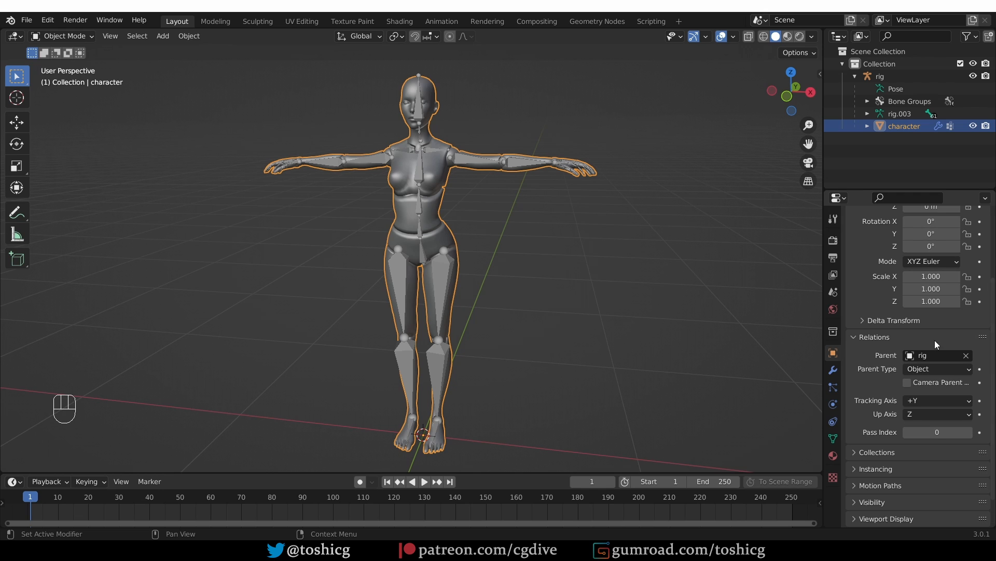
{"action": "left_click", "coordinate": [832, 369]}
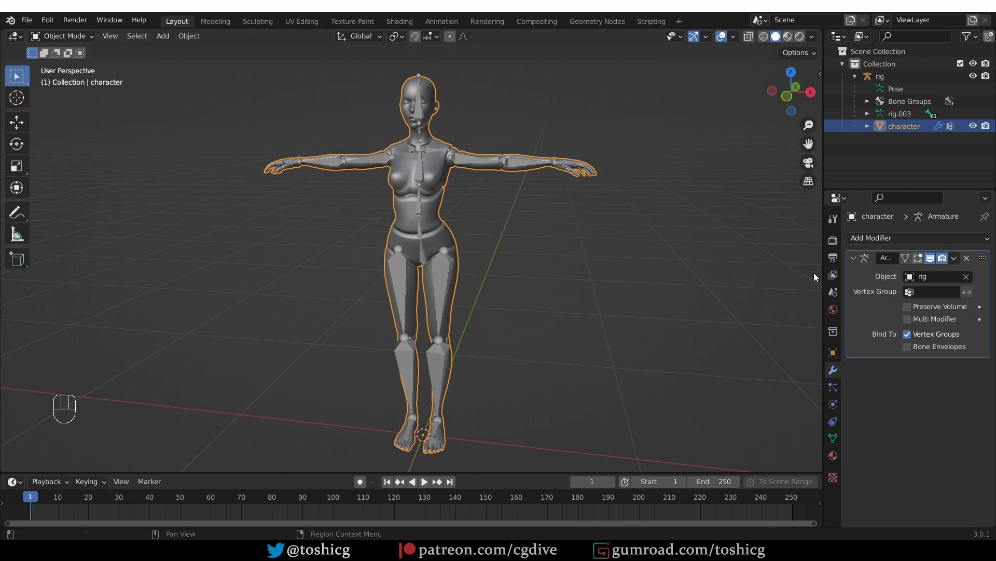
{"action": "left_click", "coordinate": [832, 438]}
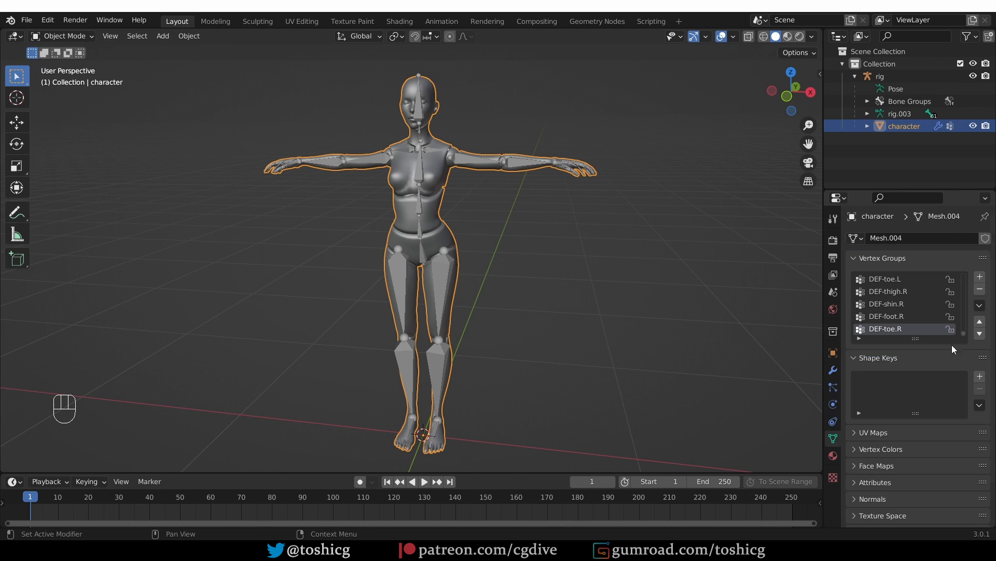
{"action": "mouse_move", "coordinate": [663, 296]}
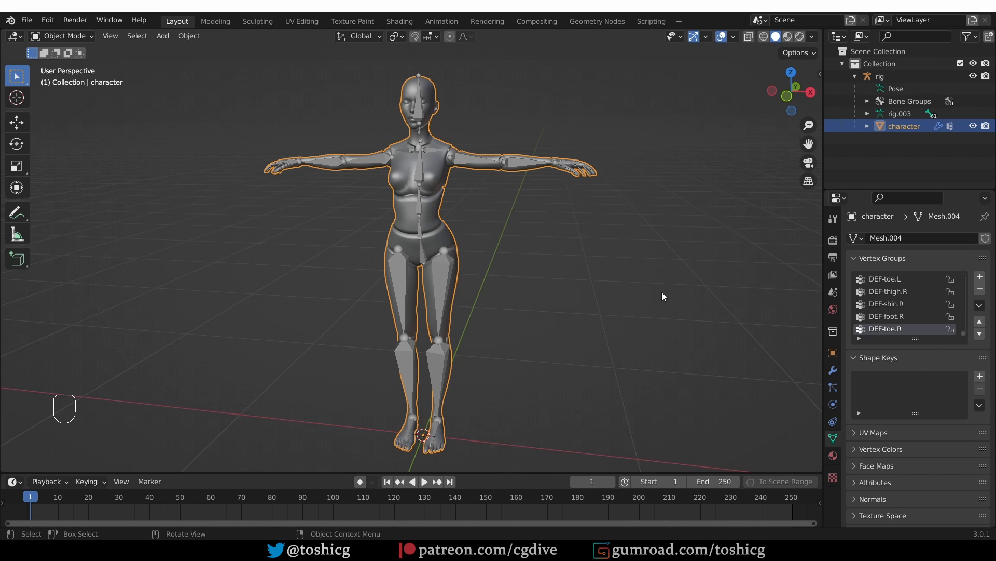